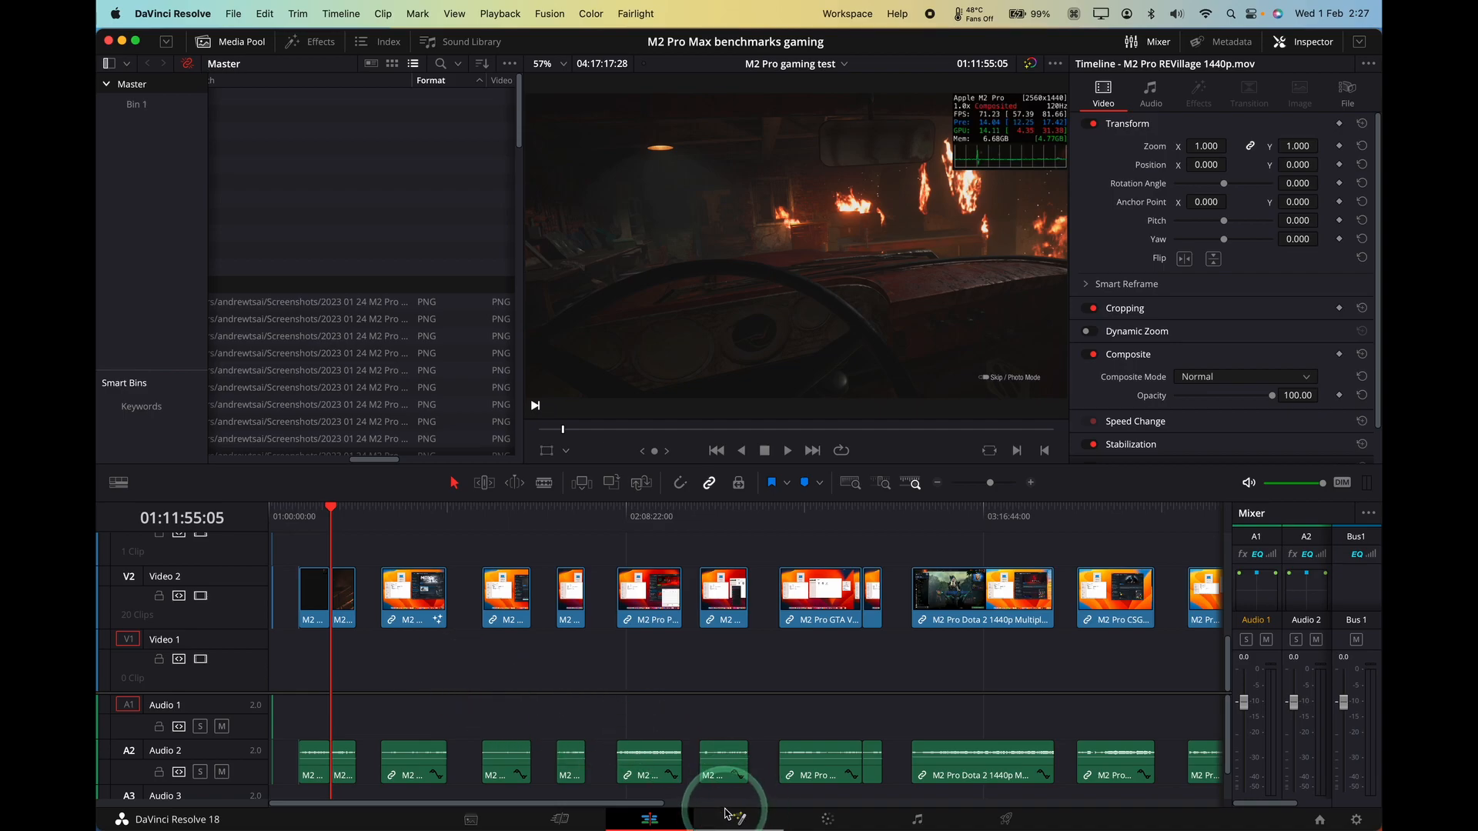
Select the REVillage clip and copy its Rectangle1 and Transform1 Fusion nodes.
click(721, 764)
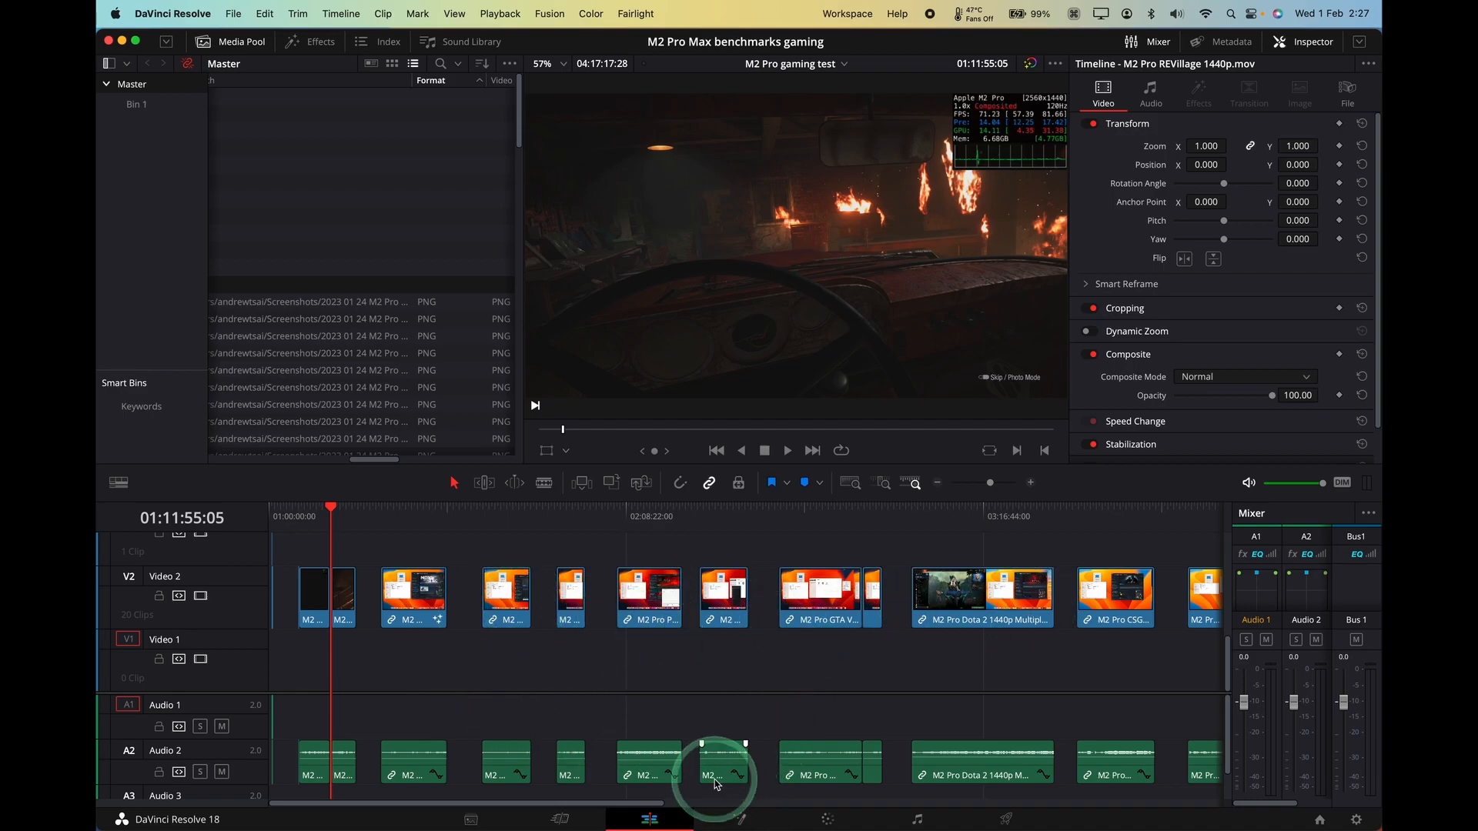
click(738, 819)
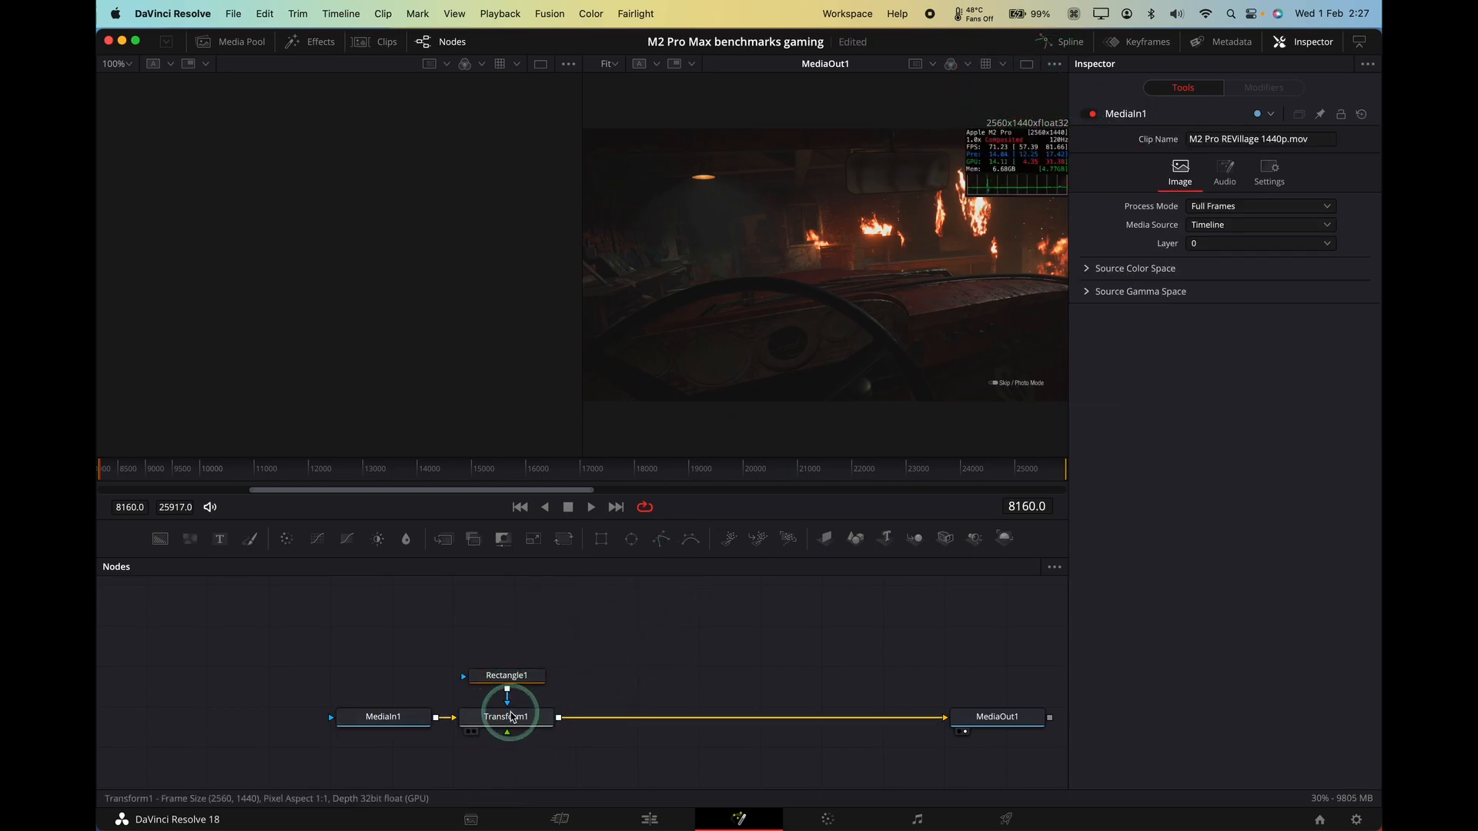
click(506, 676)
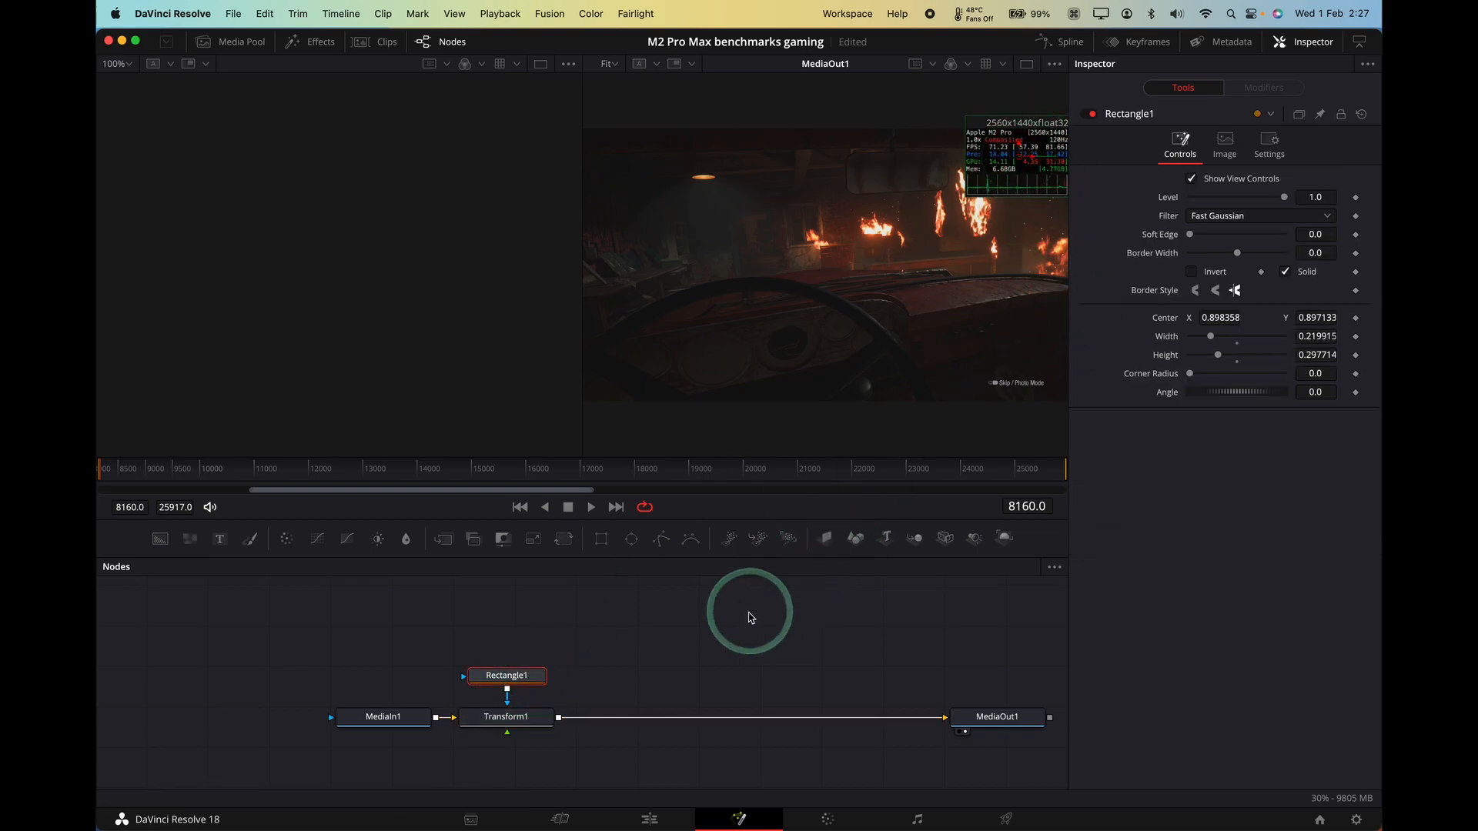
mouse_move(462, 651)
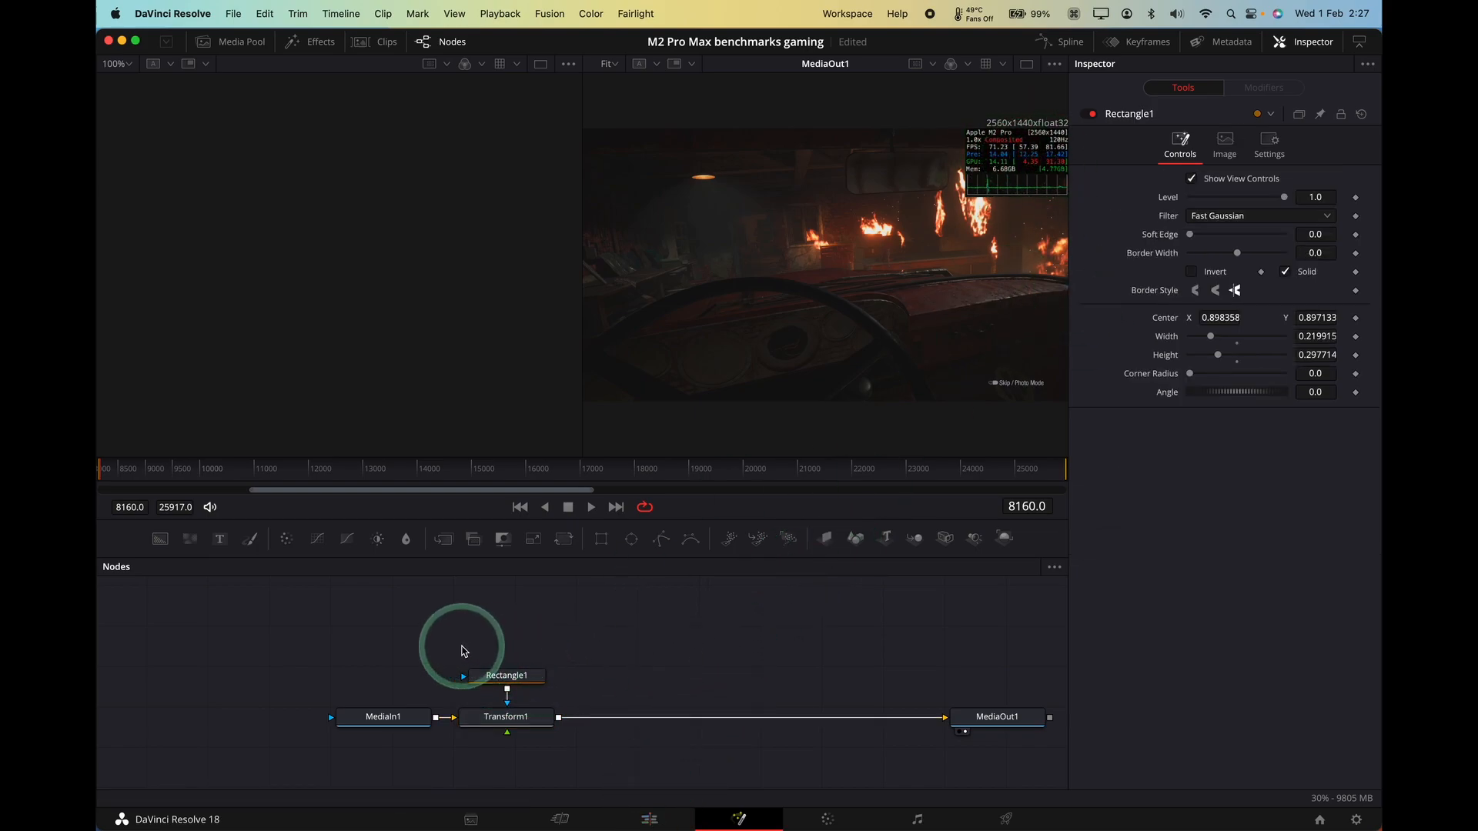
click(648, 819)
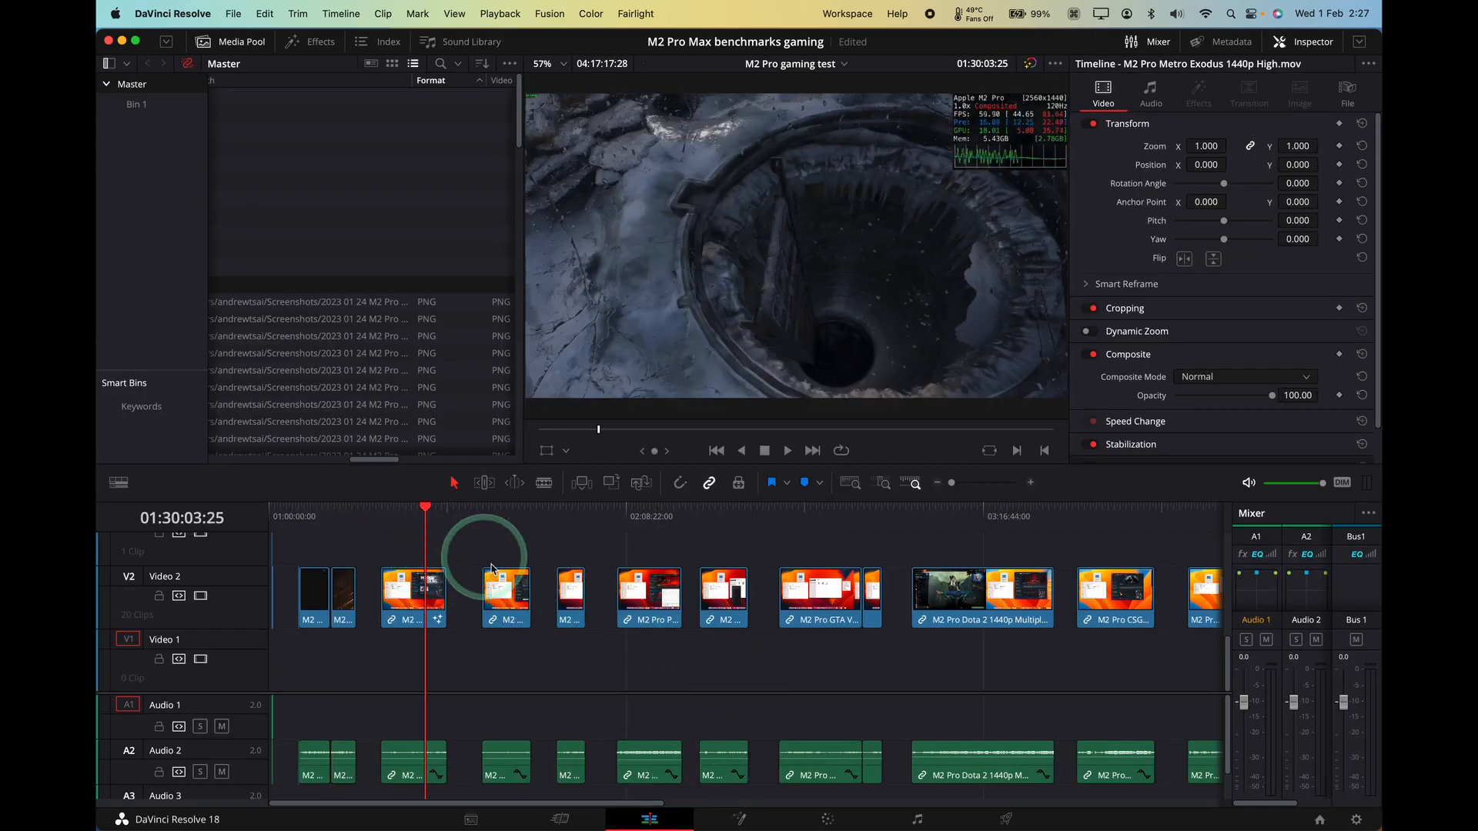
Select the Metro Exodus clip and open its Fusion composition.
click(507, 597)
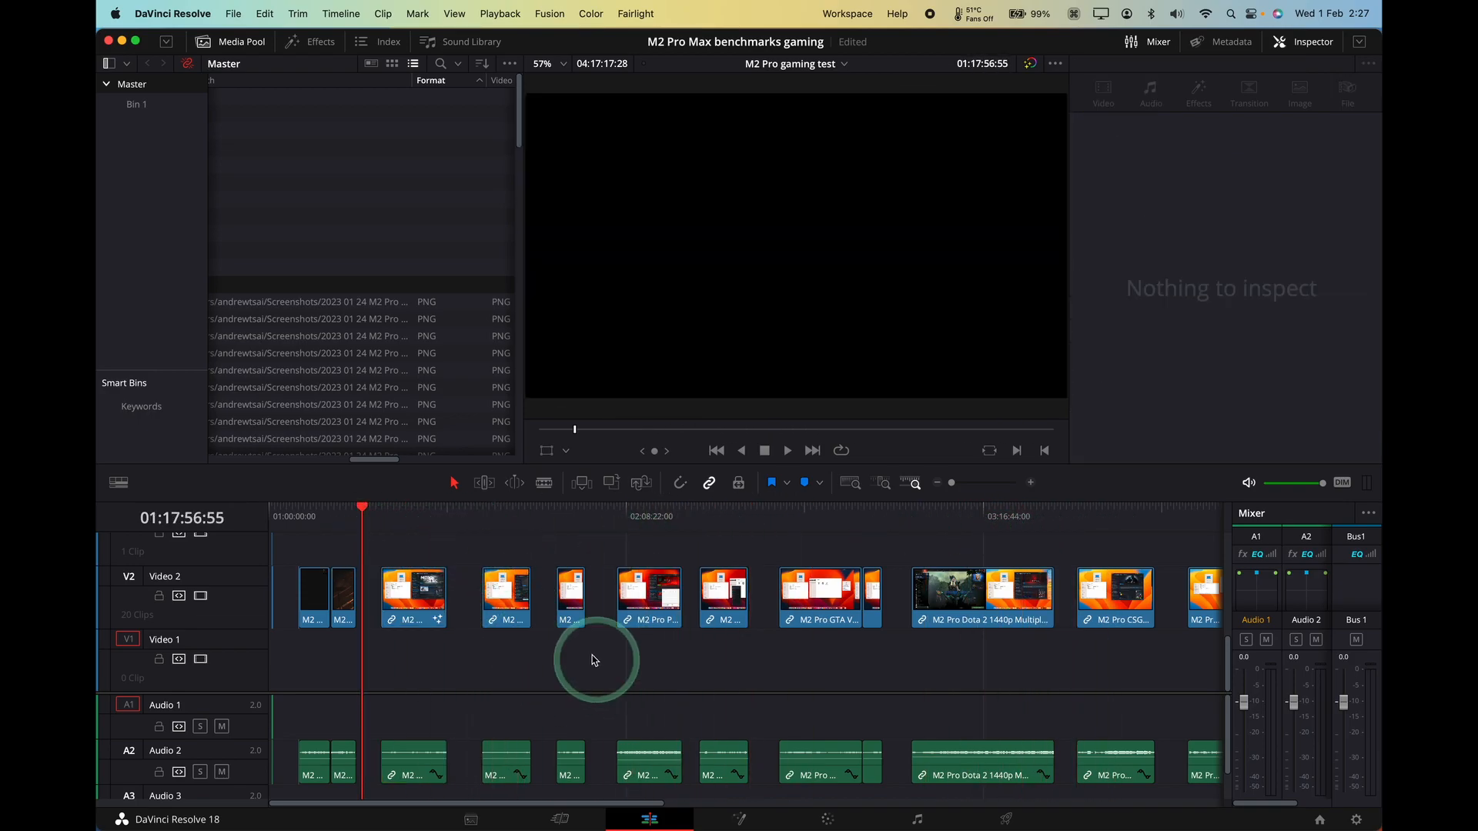
click(412, 599)
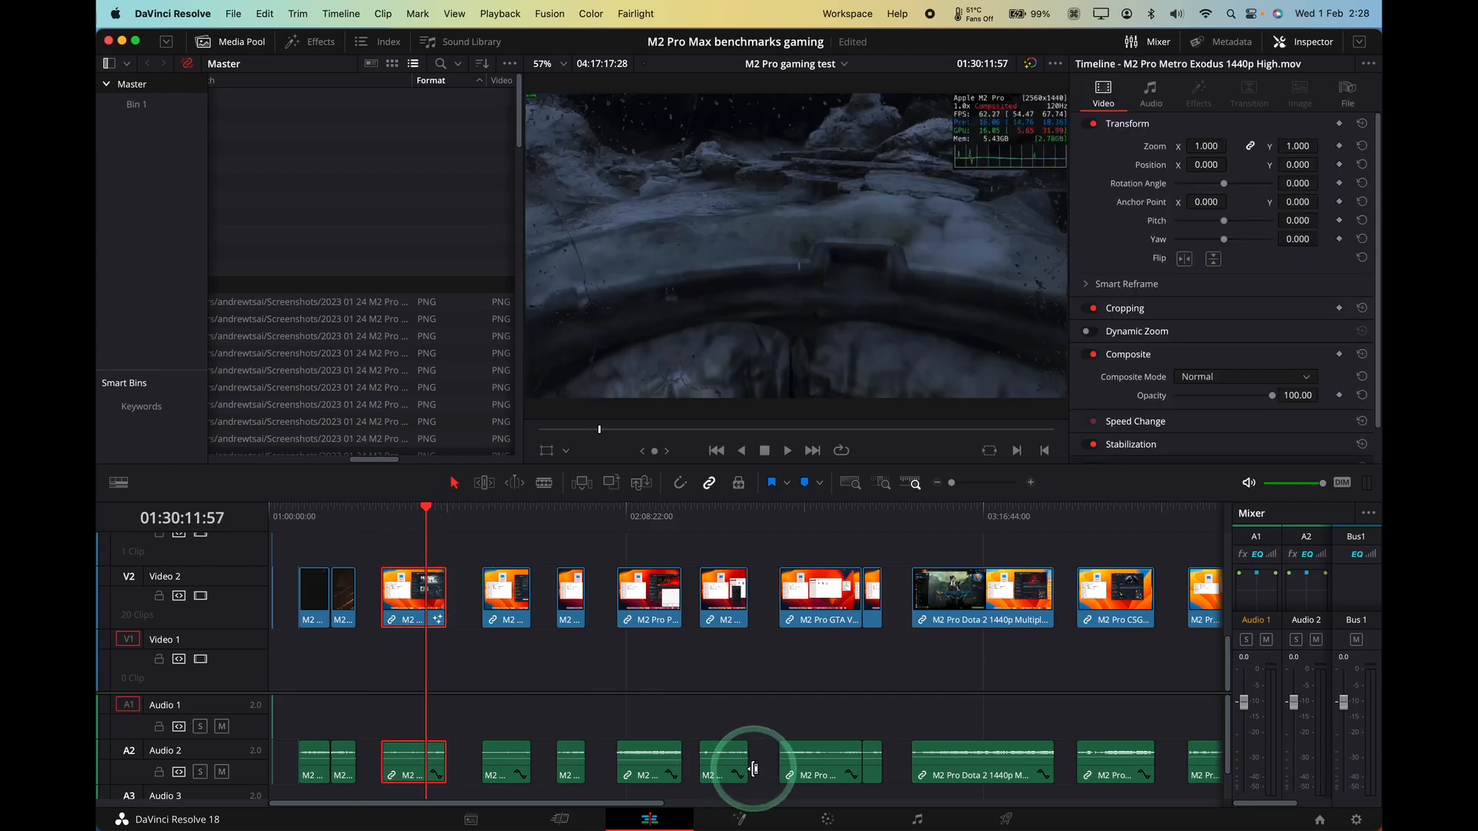
click(739, 819)
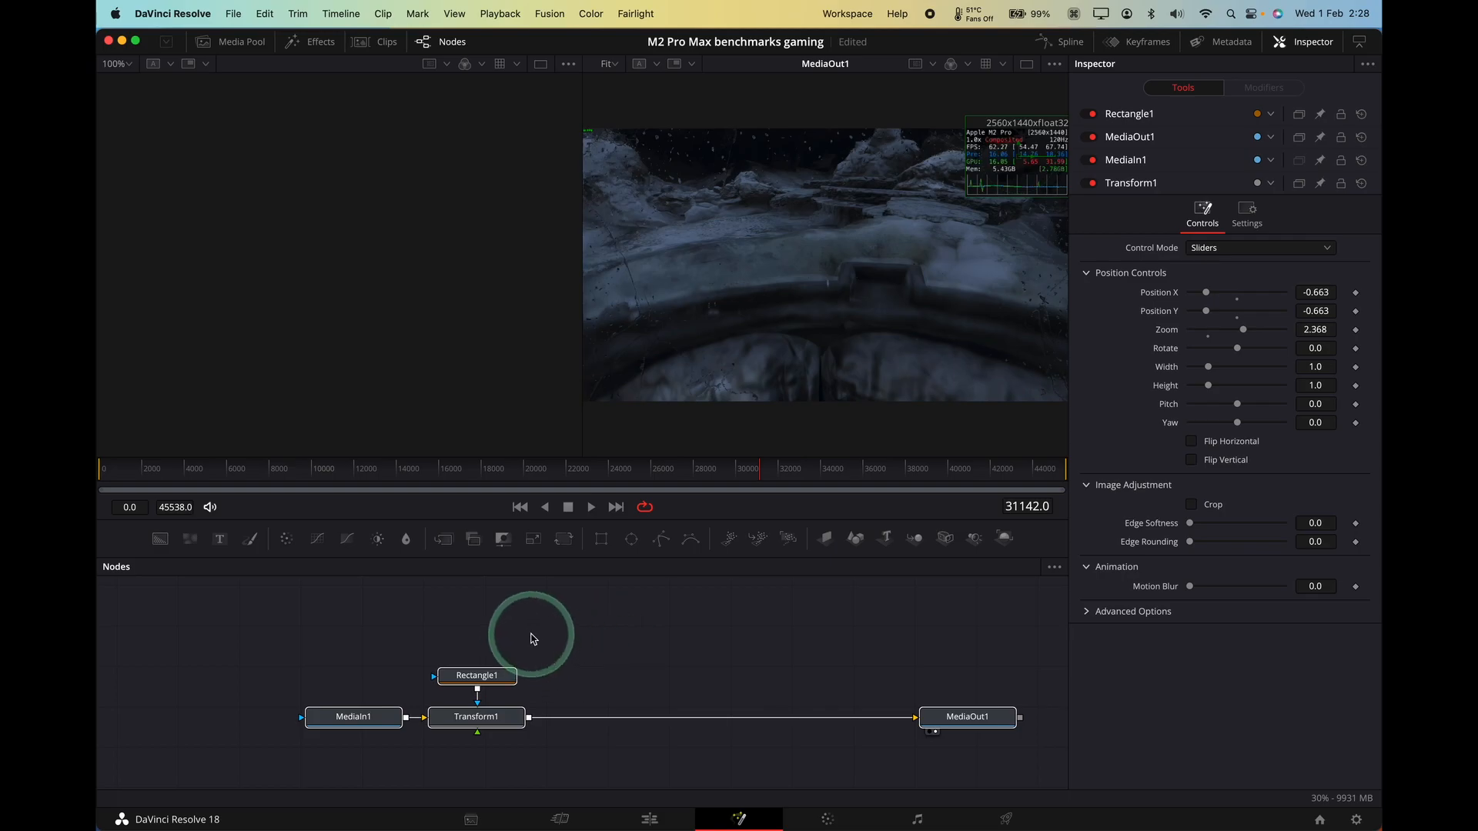
right_click(476, 676)
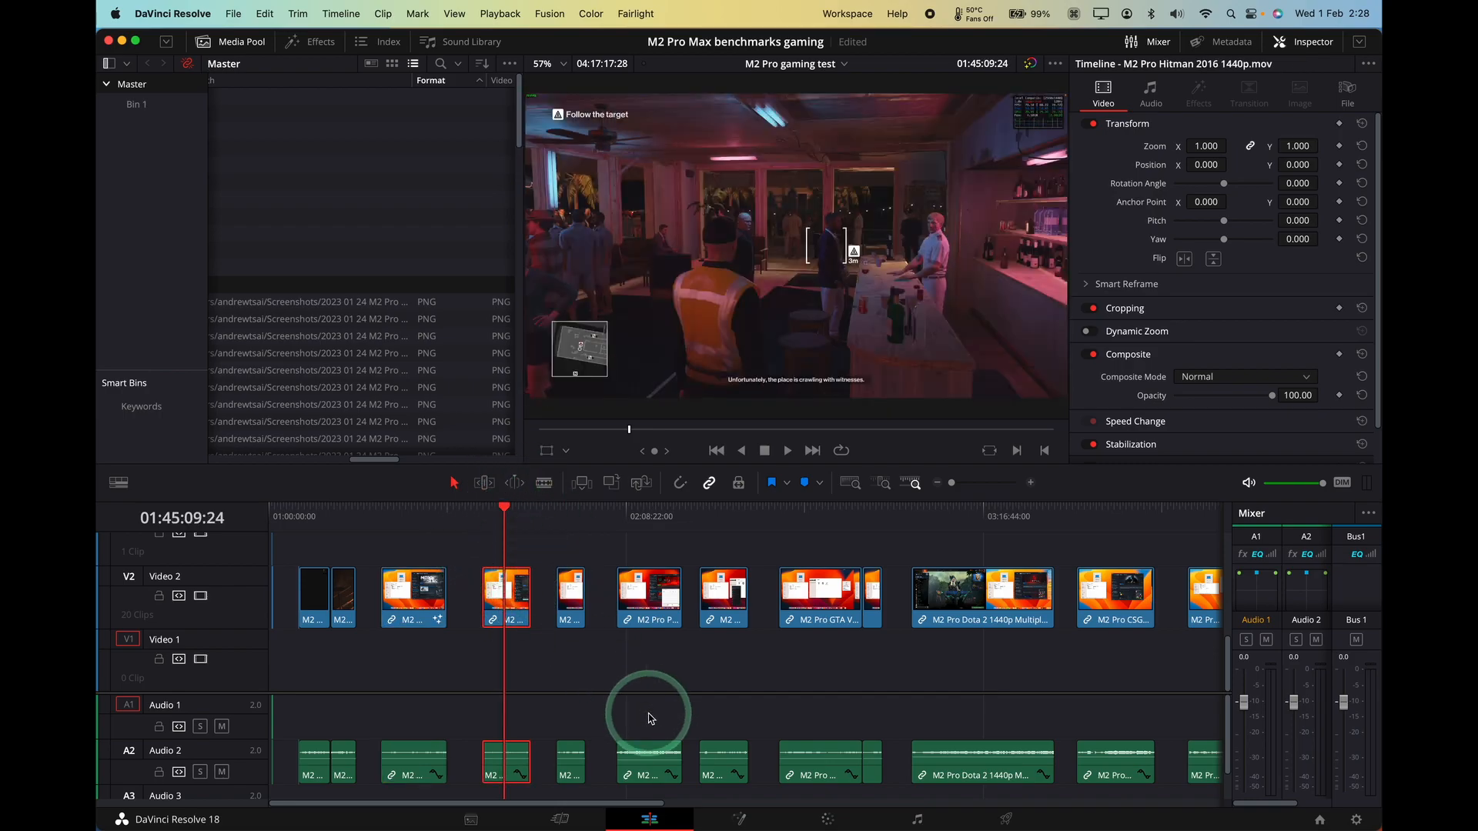
Open Hitman 2016's composition and delete its MediaIn1 and MediaOut1 nodes.
click(739, 820)
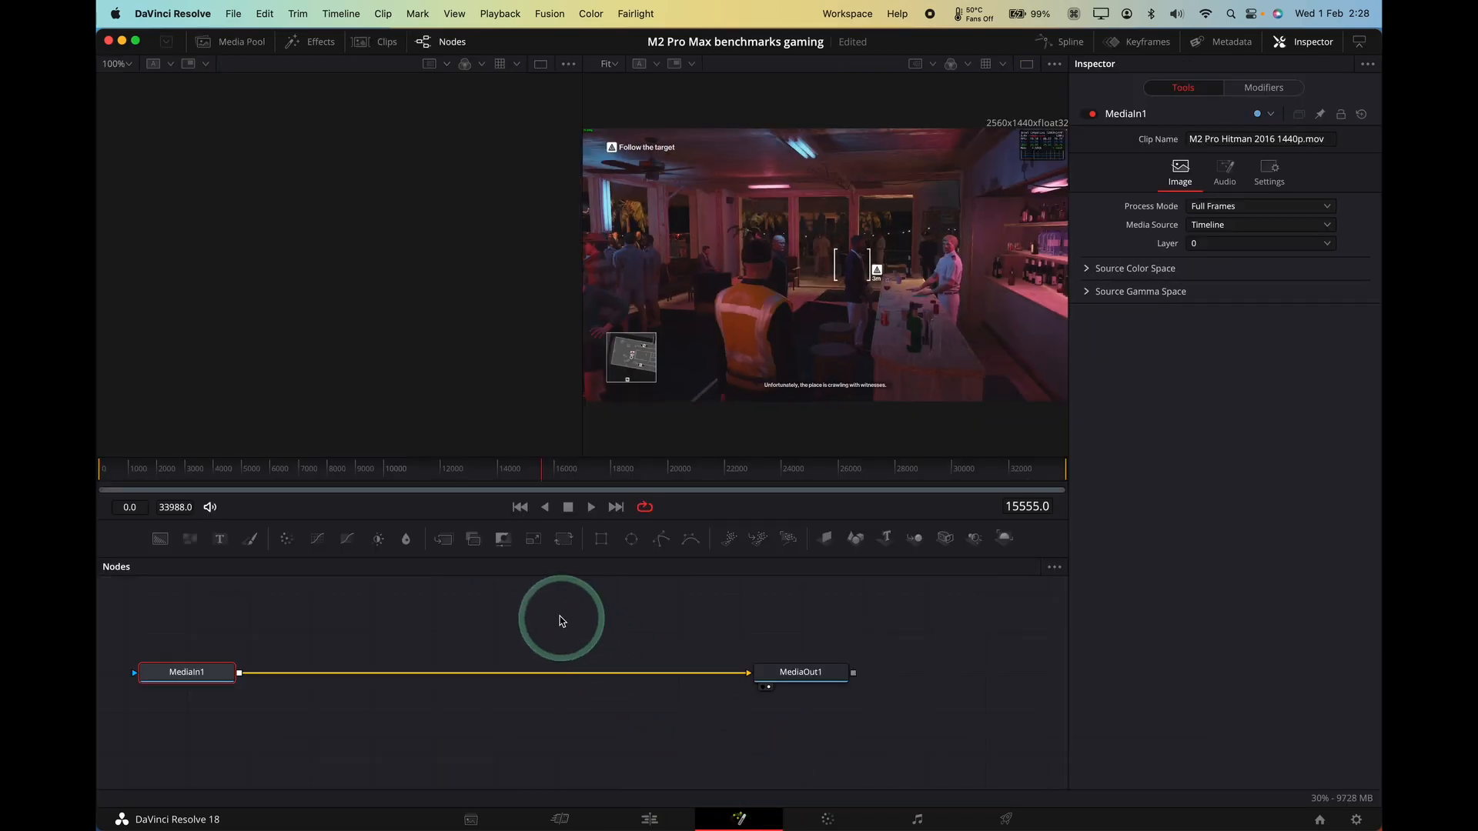
click(800, 671)
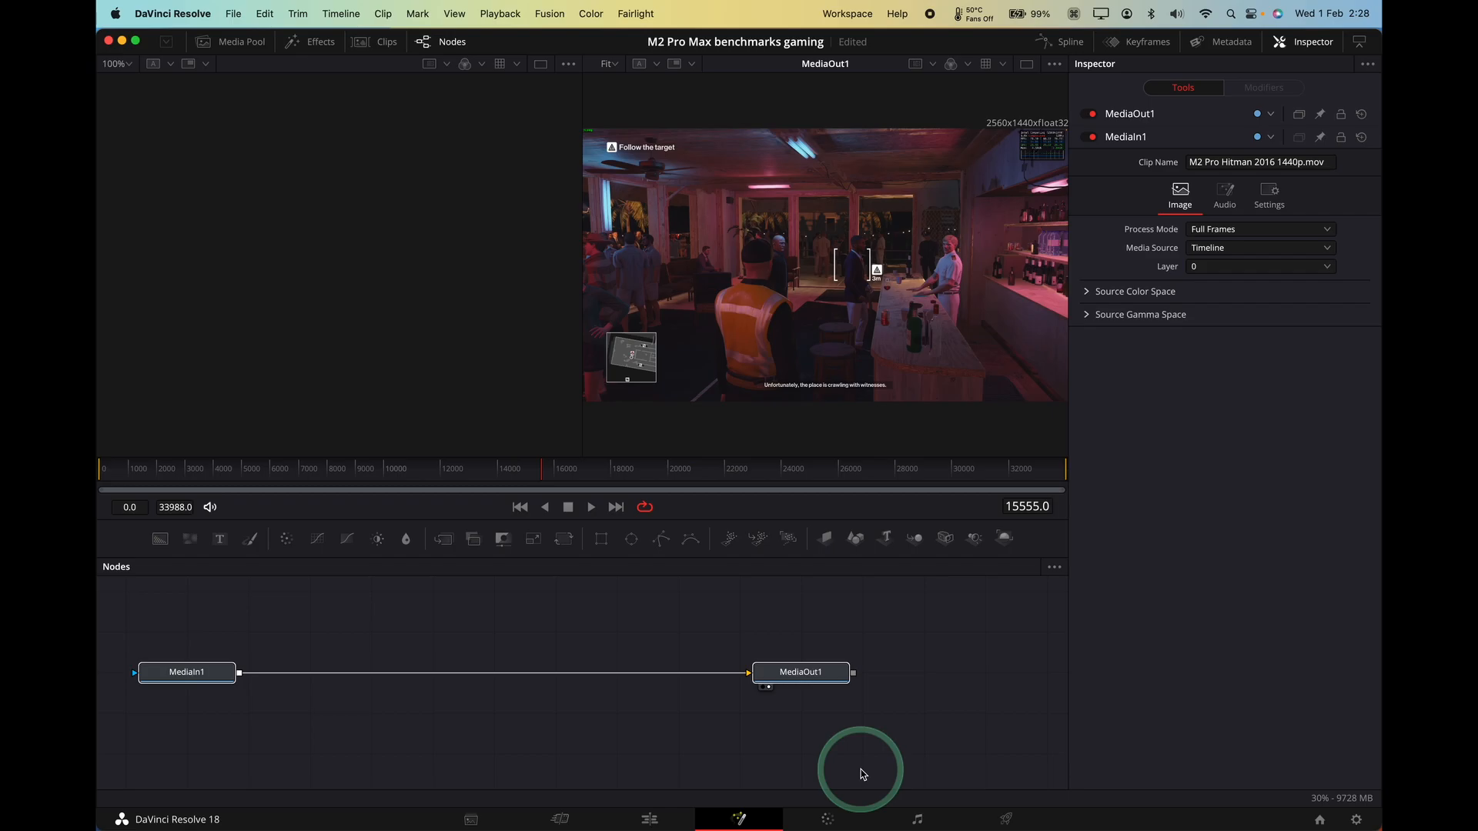
click(488, 659)
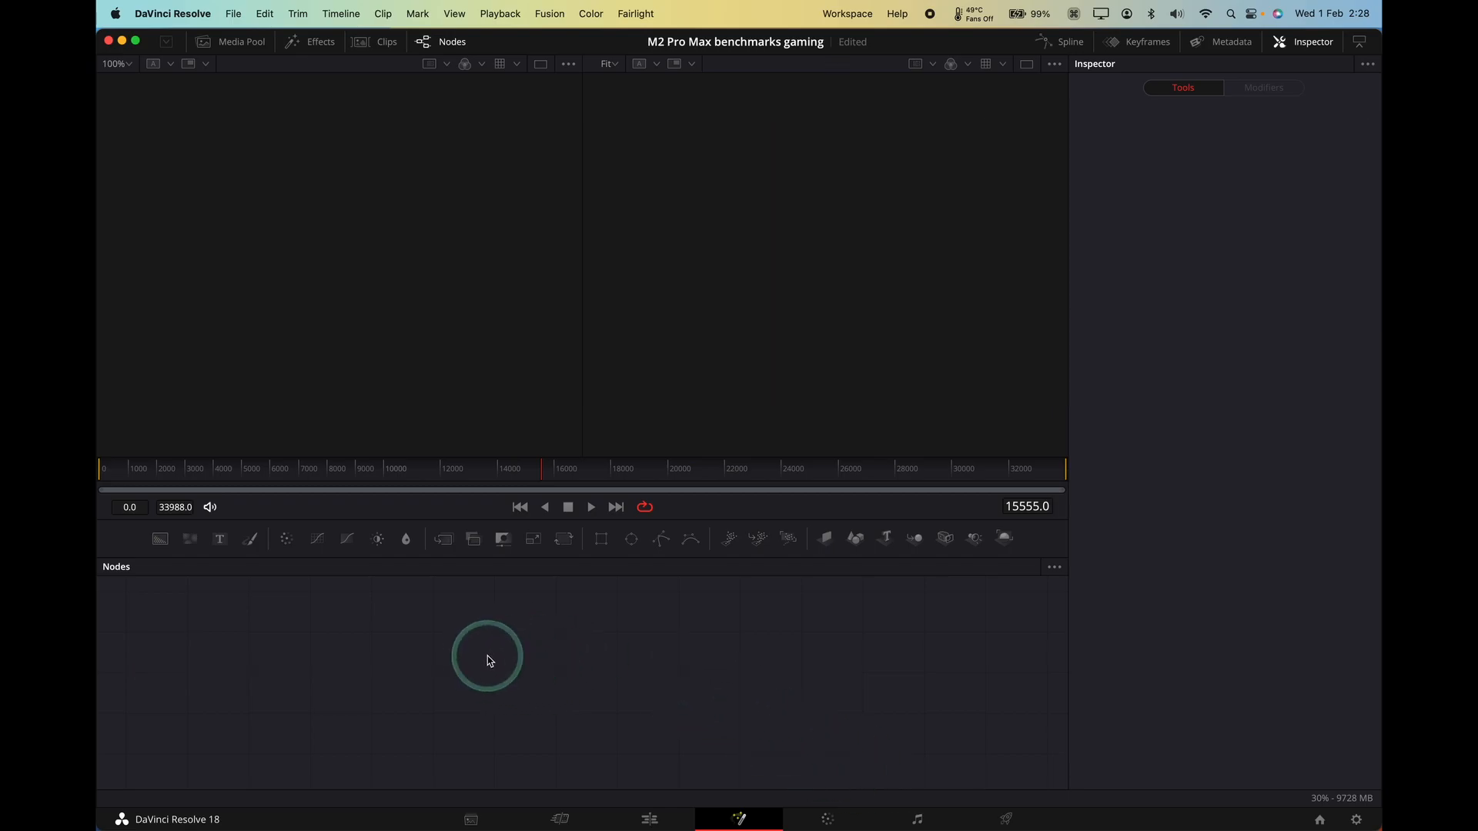
Paste Rectangle1 and Transform1 into Hitman 2016's empty node area and select Transform1.
right_click(488, 660)
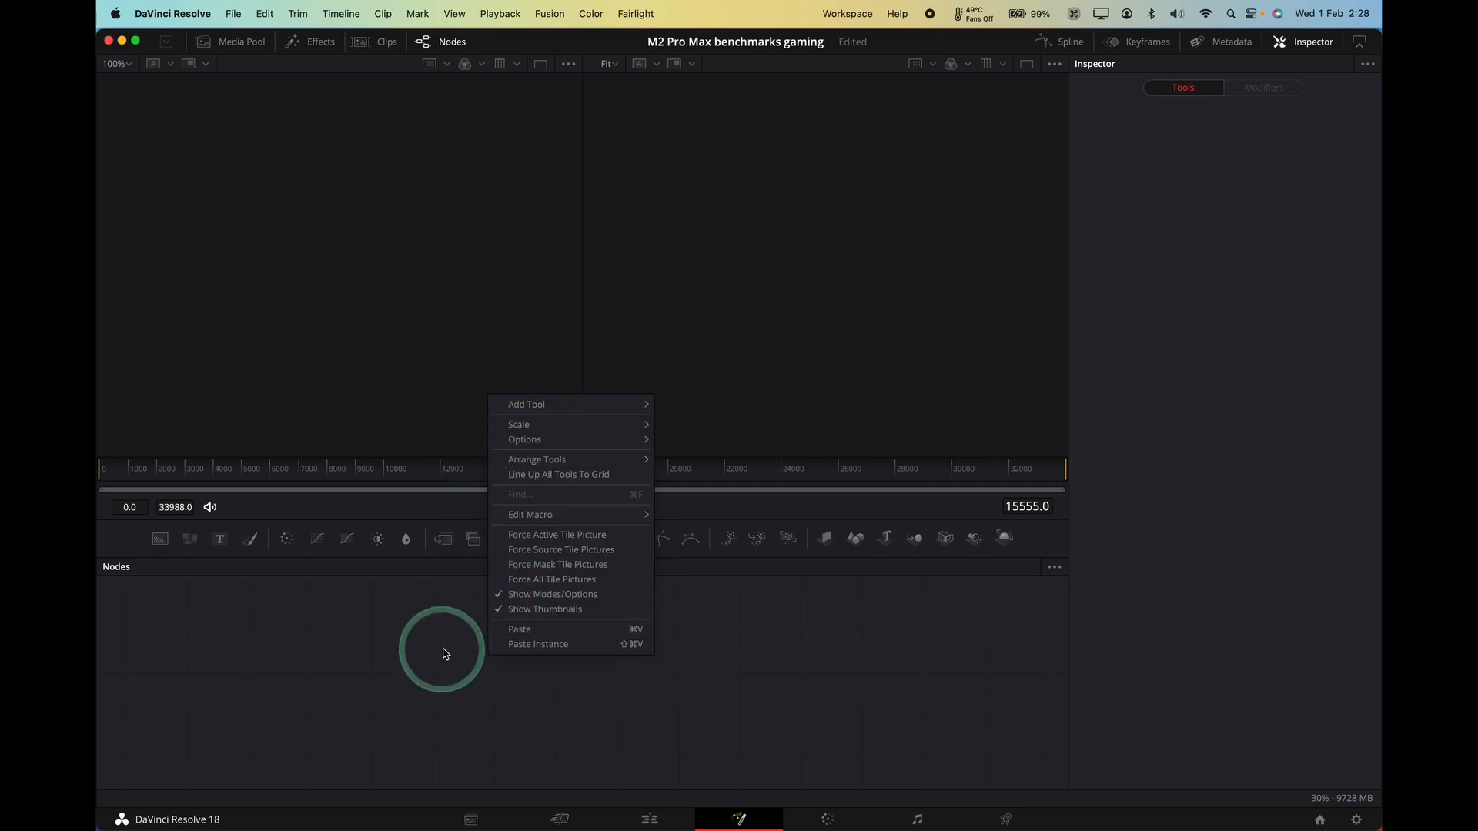
mouse_move(538, 629)
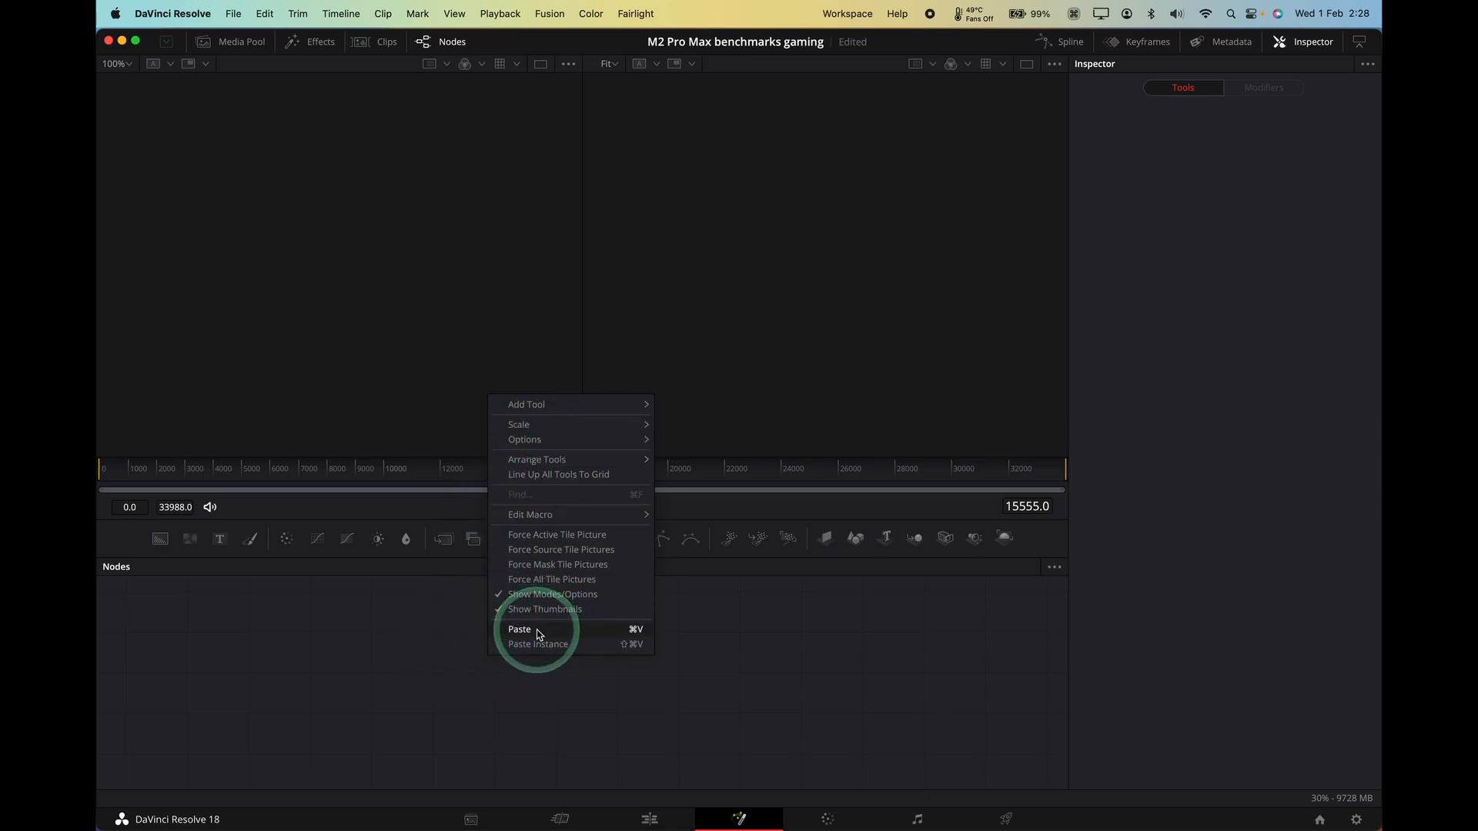
click(518, 629)
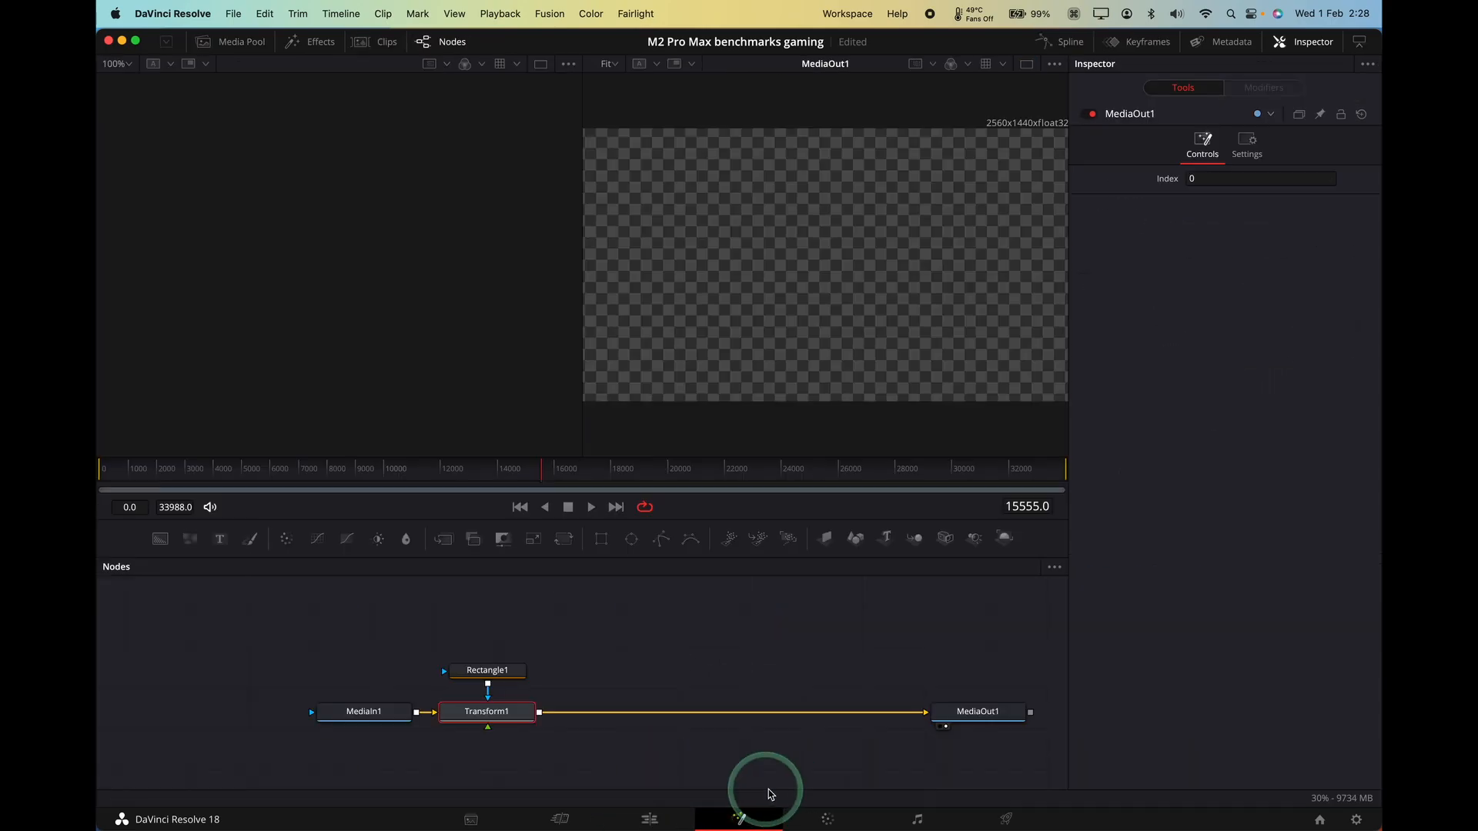
click(487, 711)
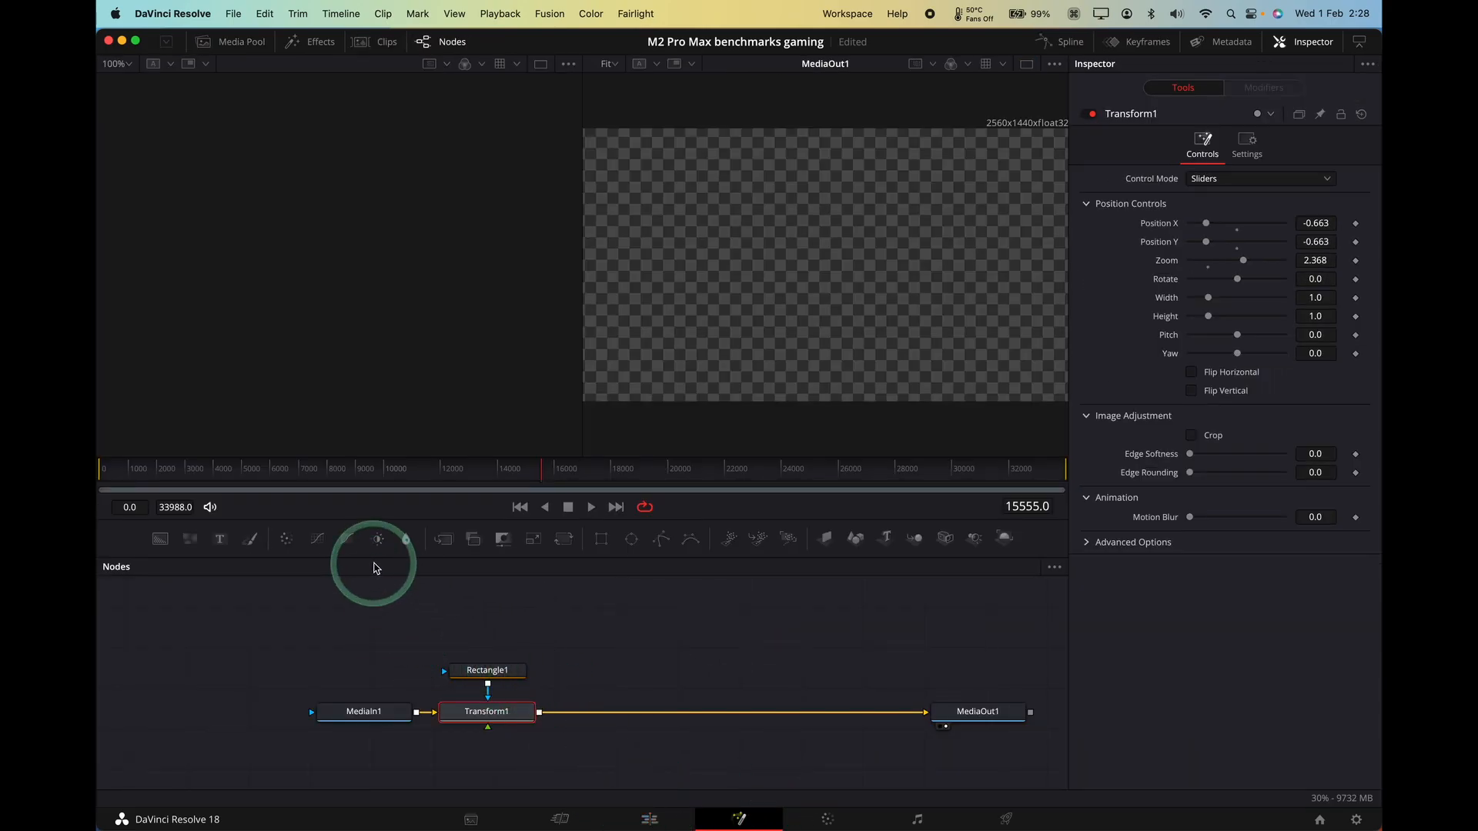
click(647, 819)
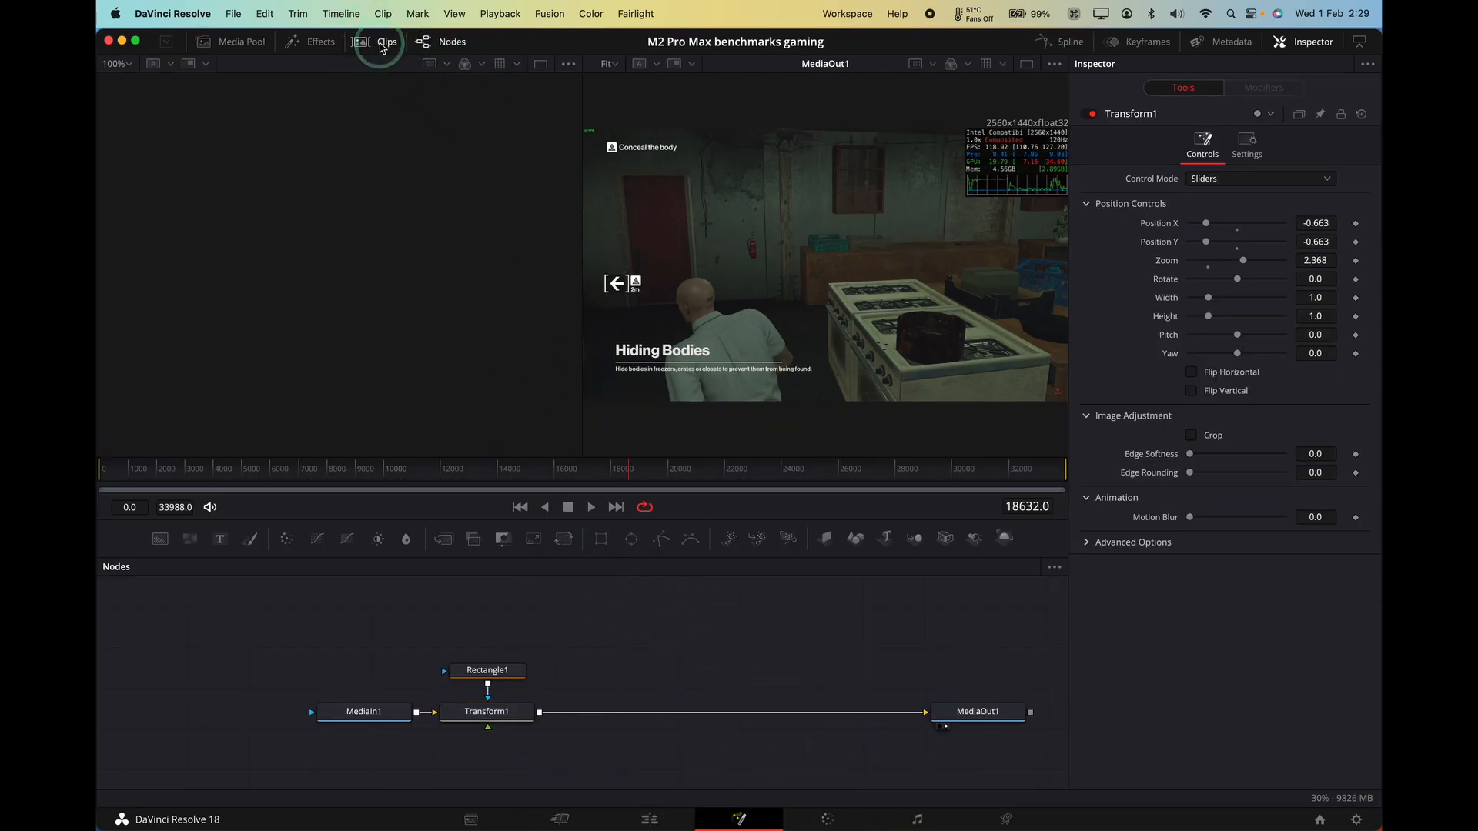
Apply the copied composition to the Subnautica clip, overwriting its existing one.
click(381, 41)
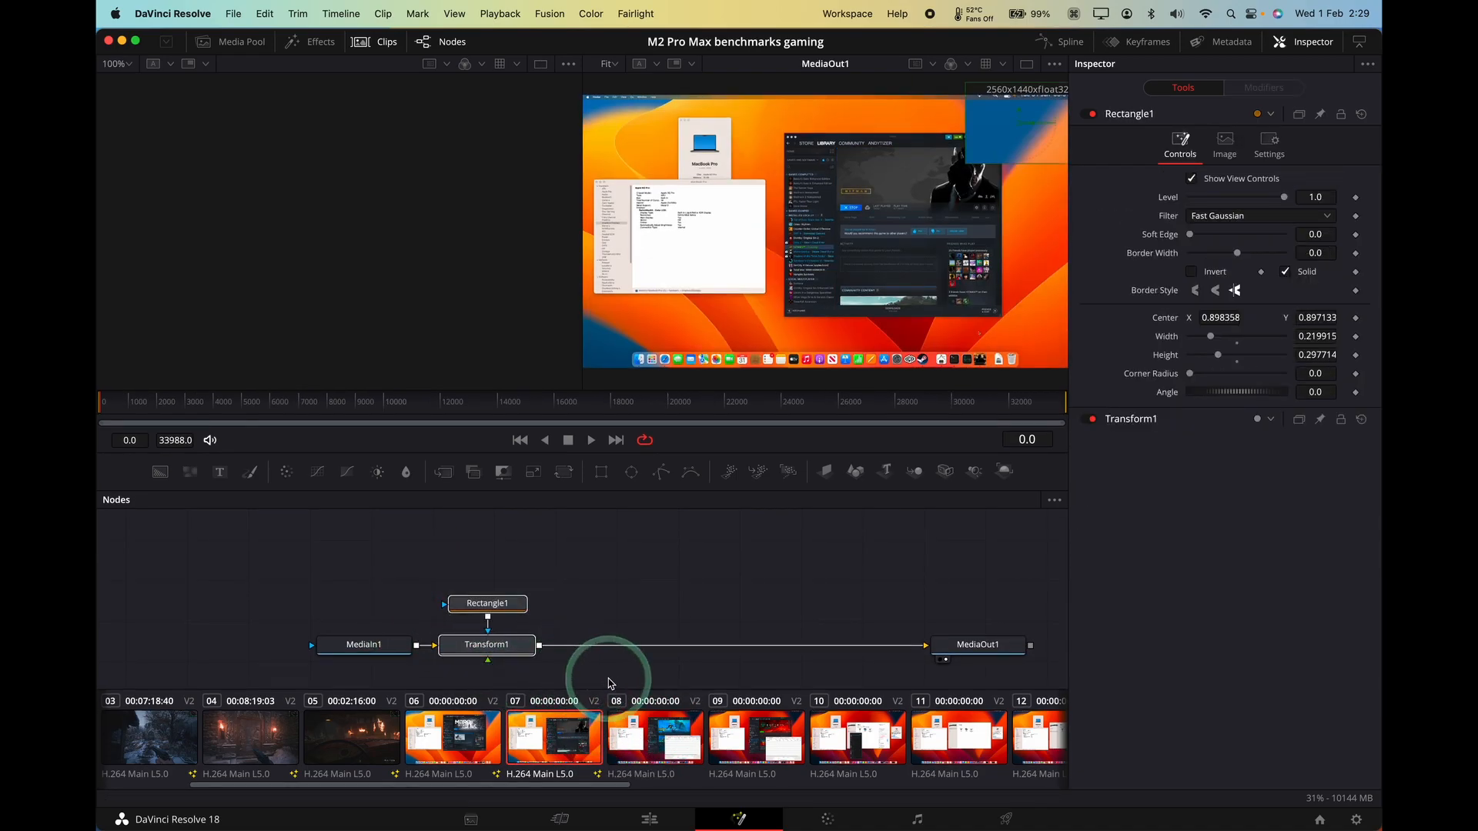
click(654, 738)
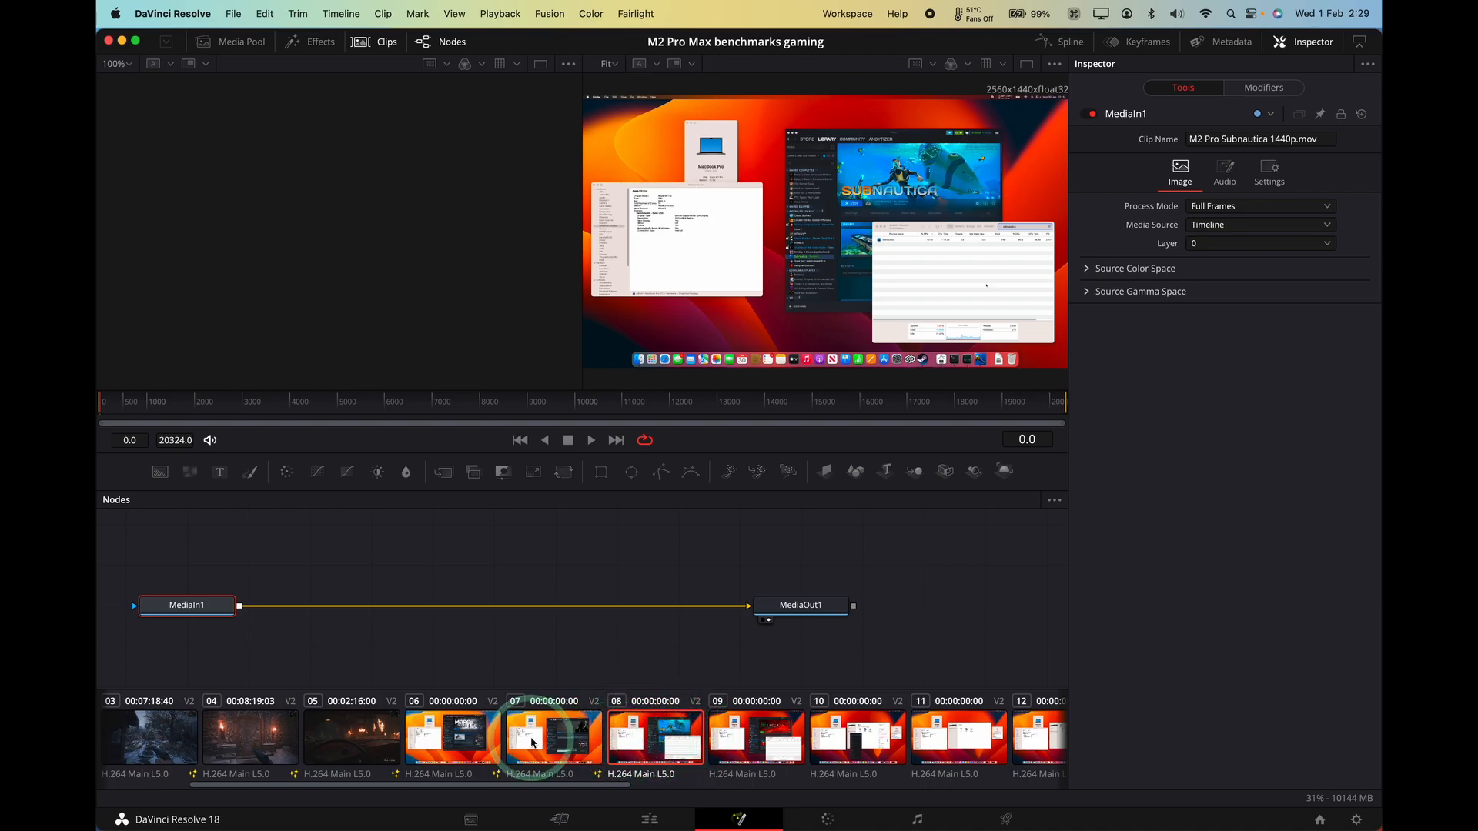
right_click(533, 743)
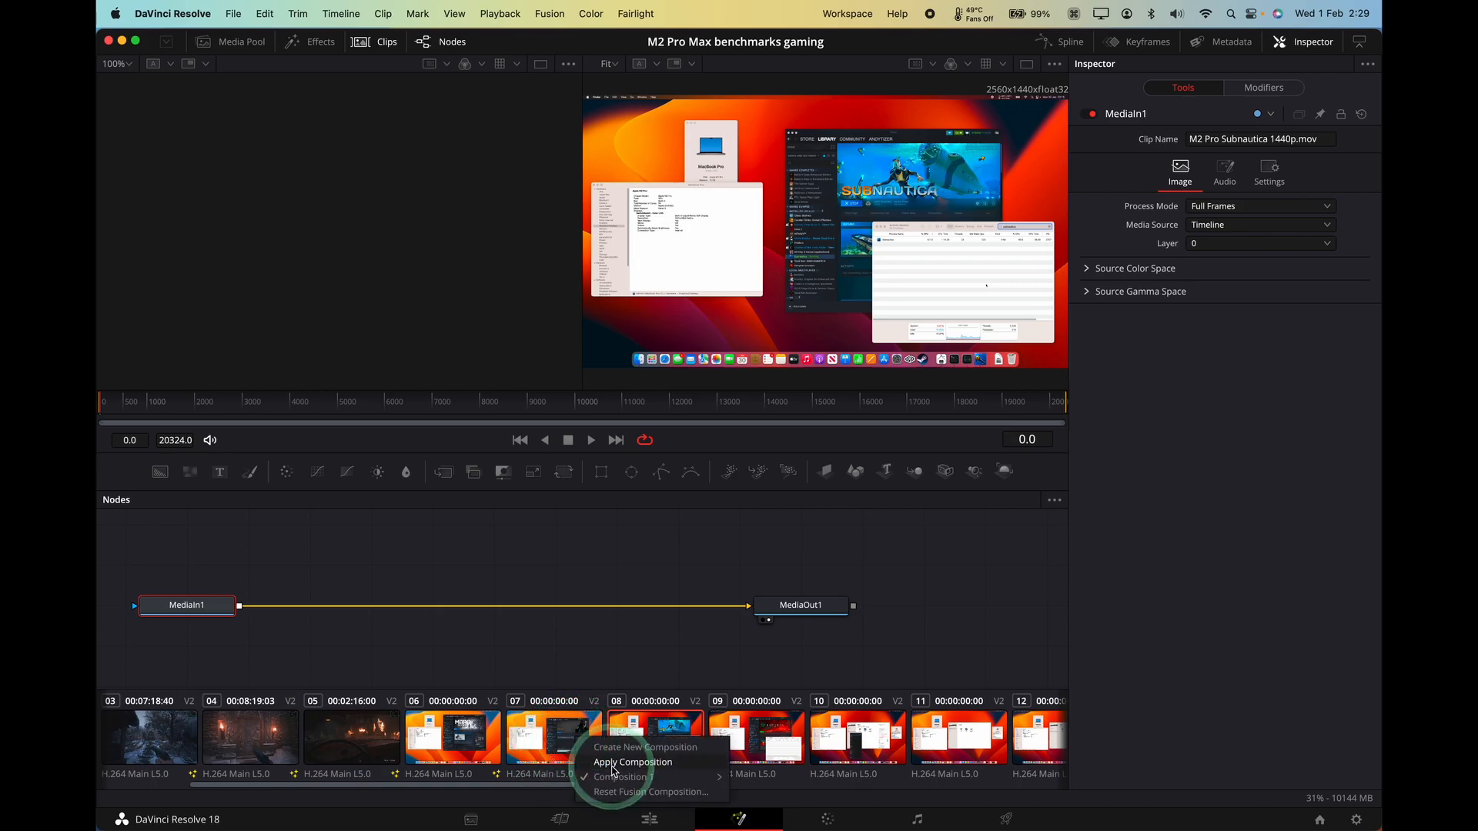
click(633, 761)
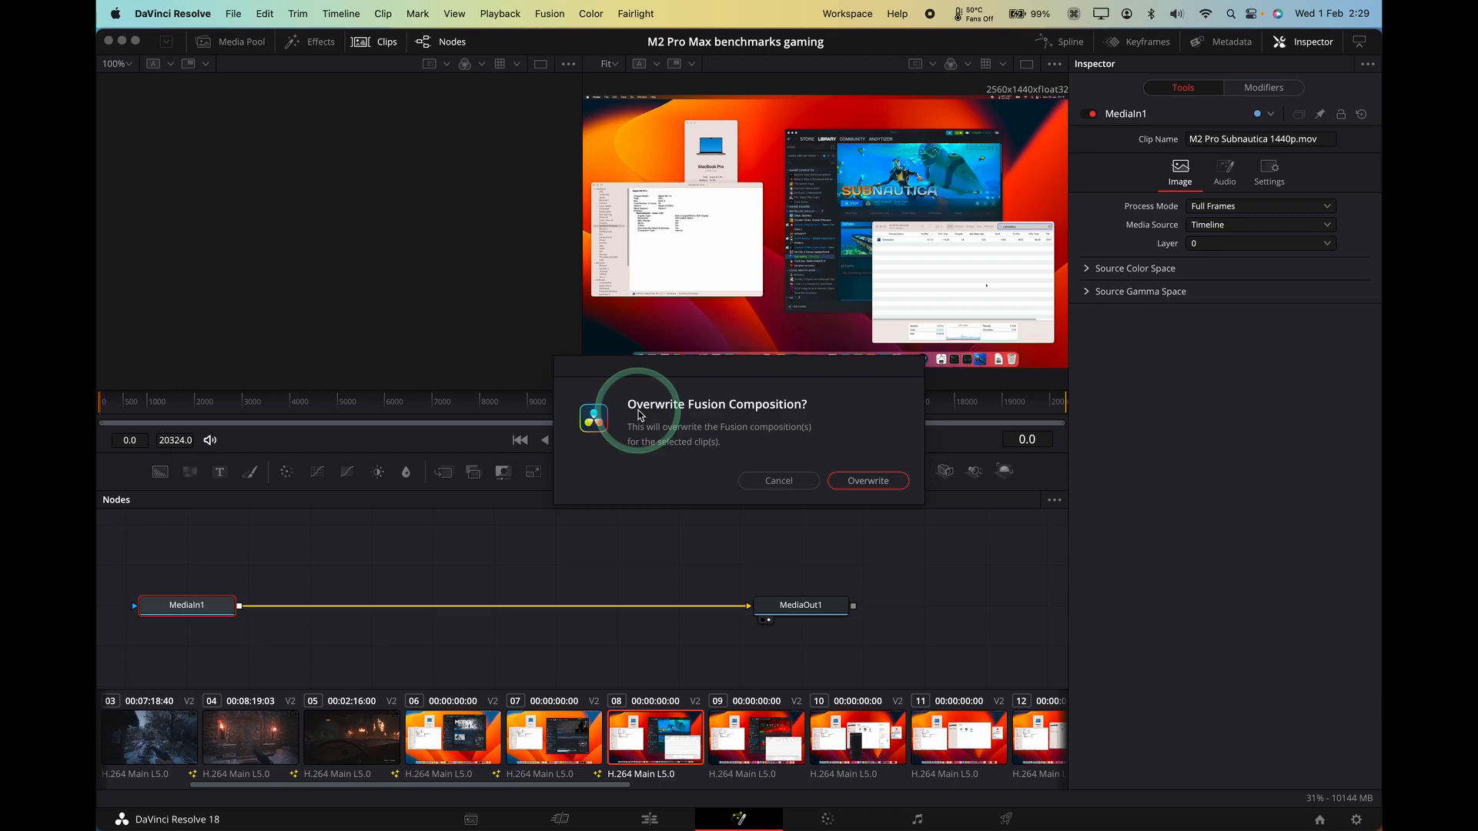
click(867, 481)
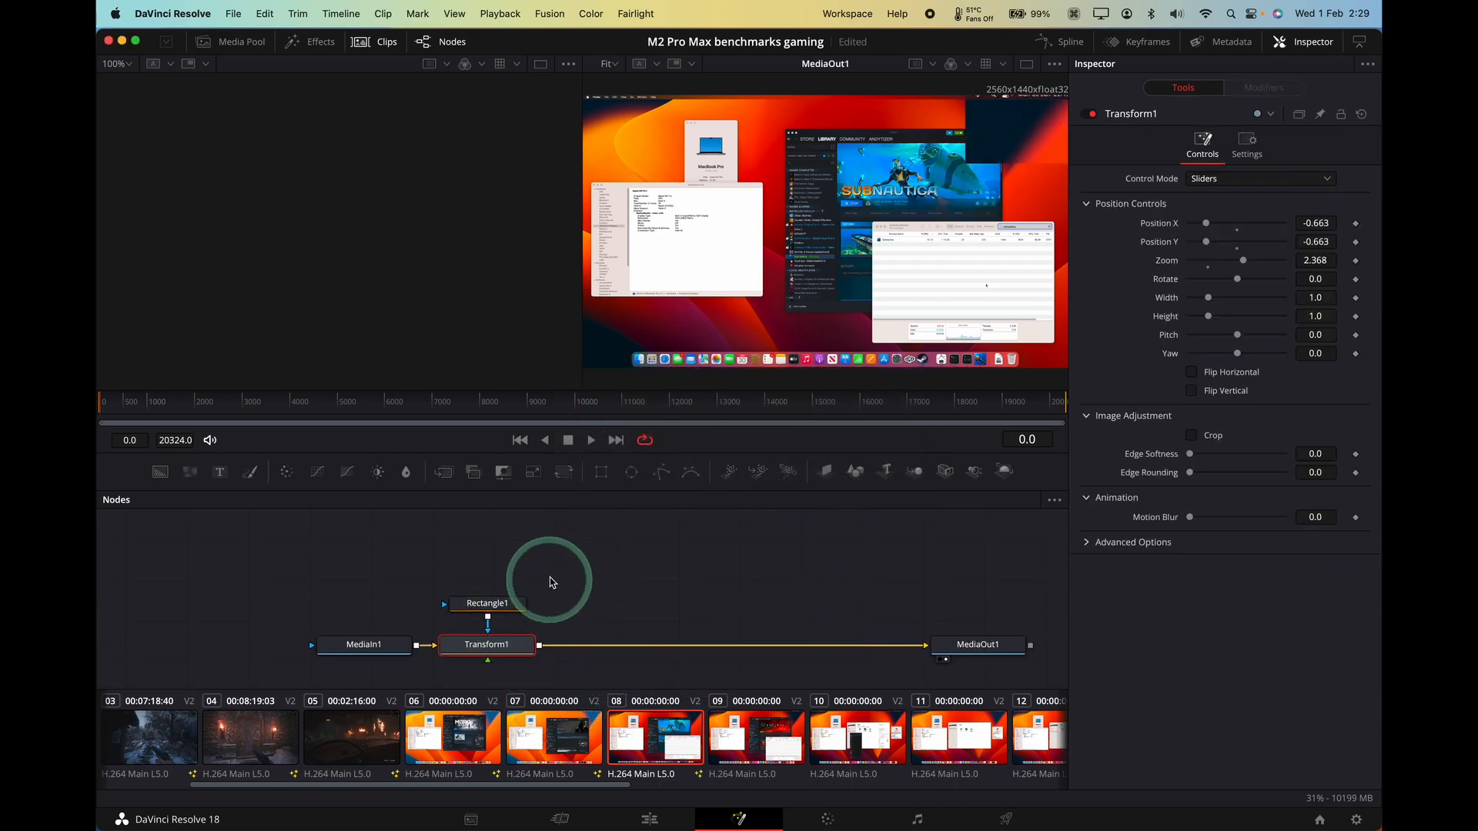
Inspect the Rectangle1 and Transform1 settings, then return to the Edit page.
click(486, 604)
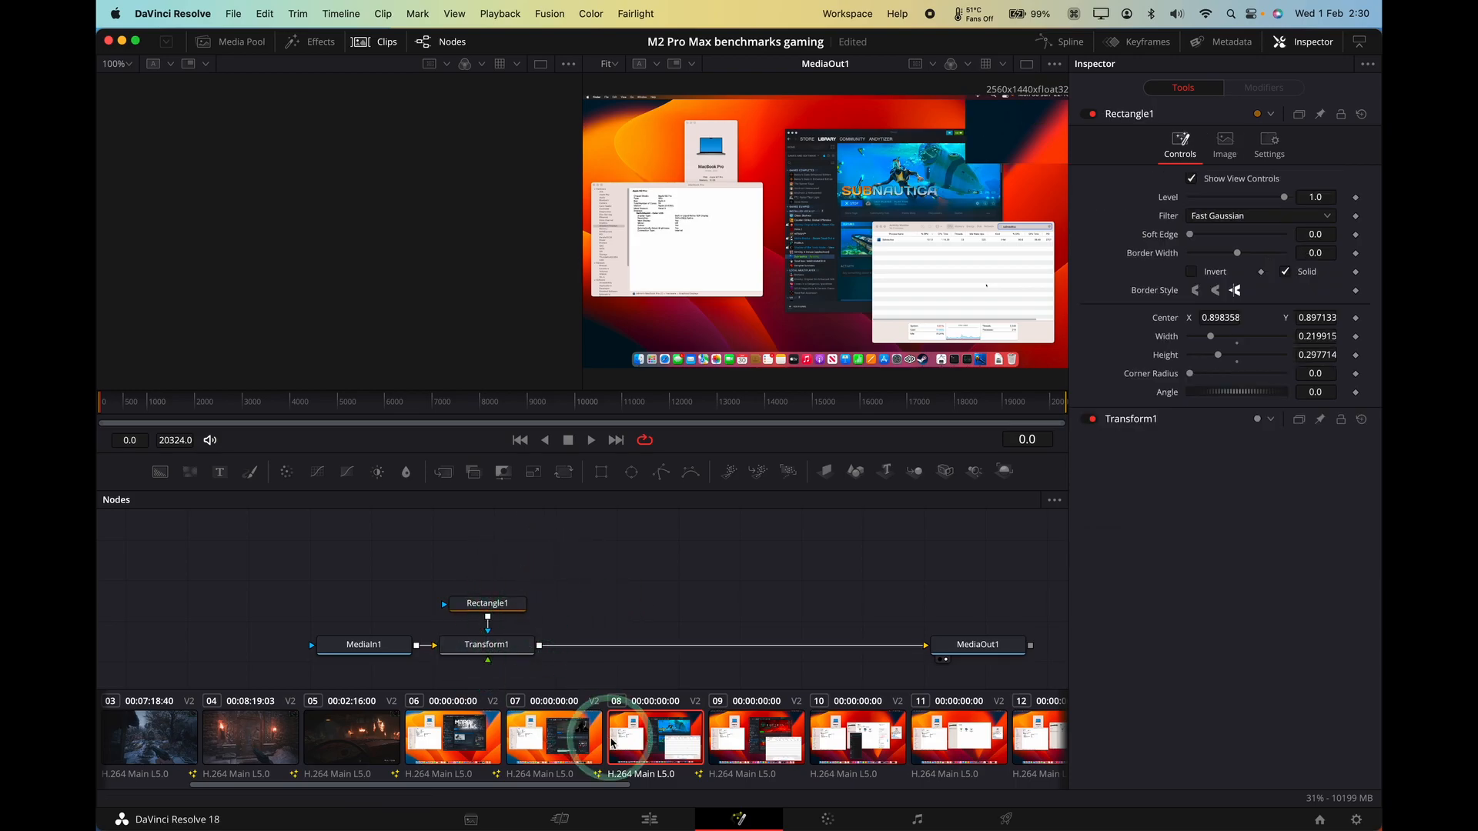
click(487, 645)
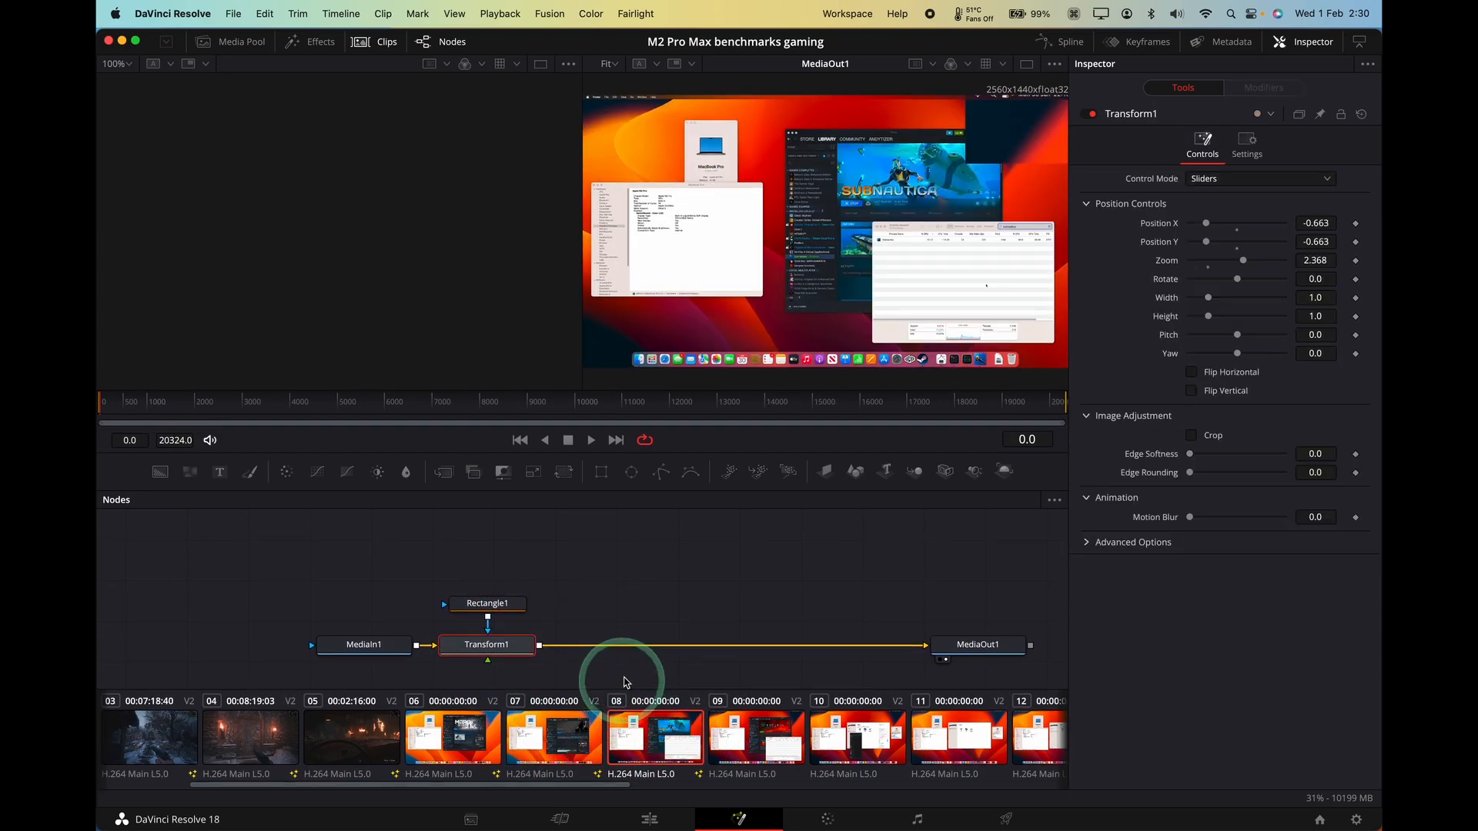
click(648, 819)
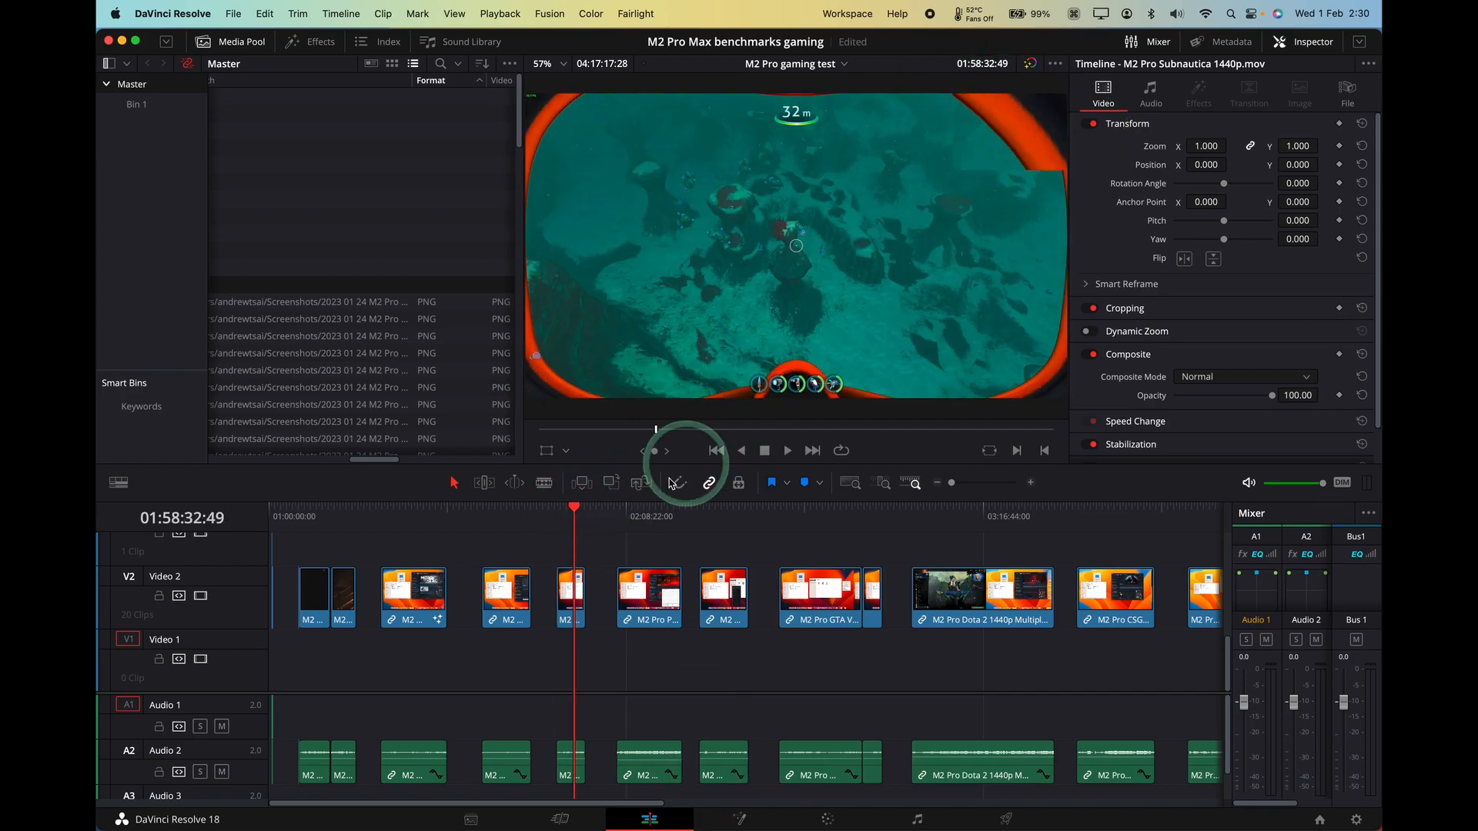
Overwrite Prodeus's composition with the earlier clip's Rectangle1/Transform1 setup and check Rectangle1.
click(624, 517)
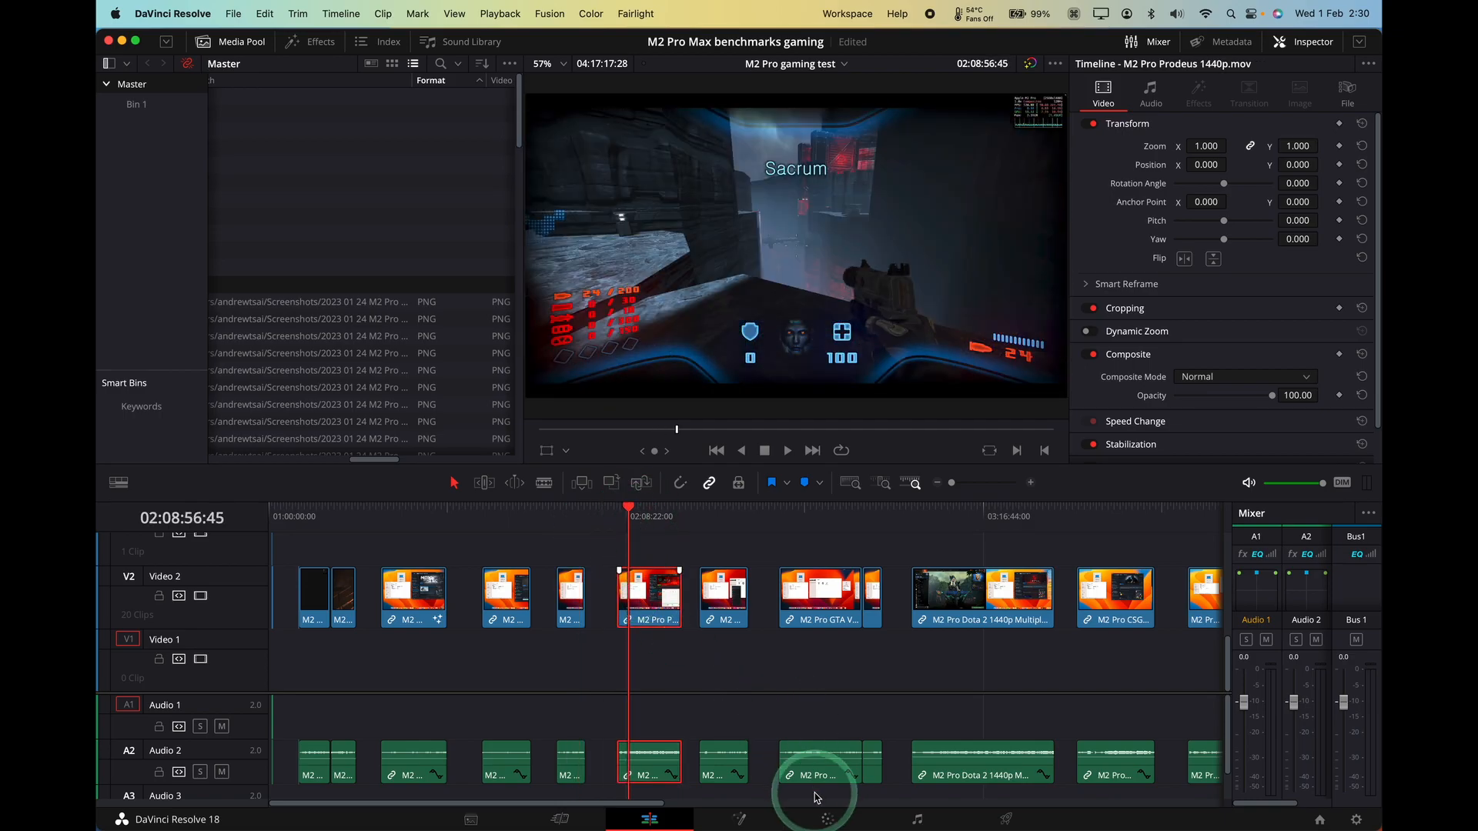
mouse_move(740, 819)
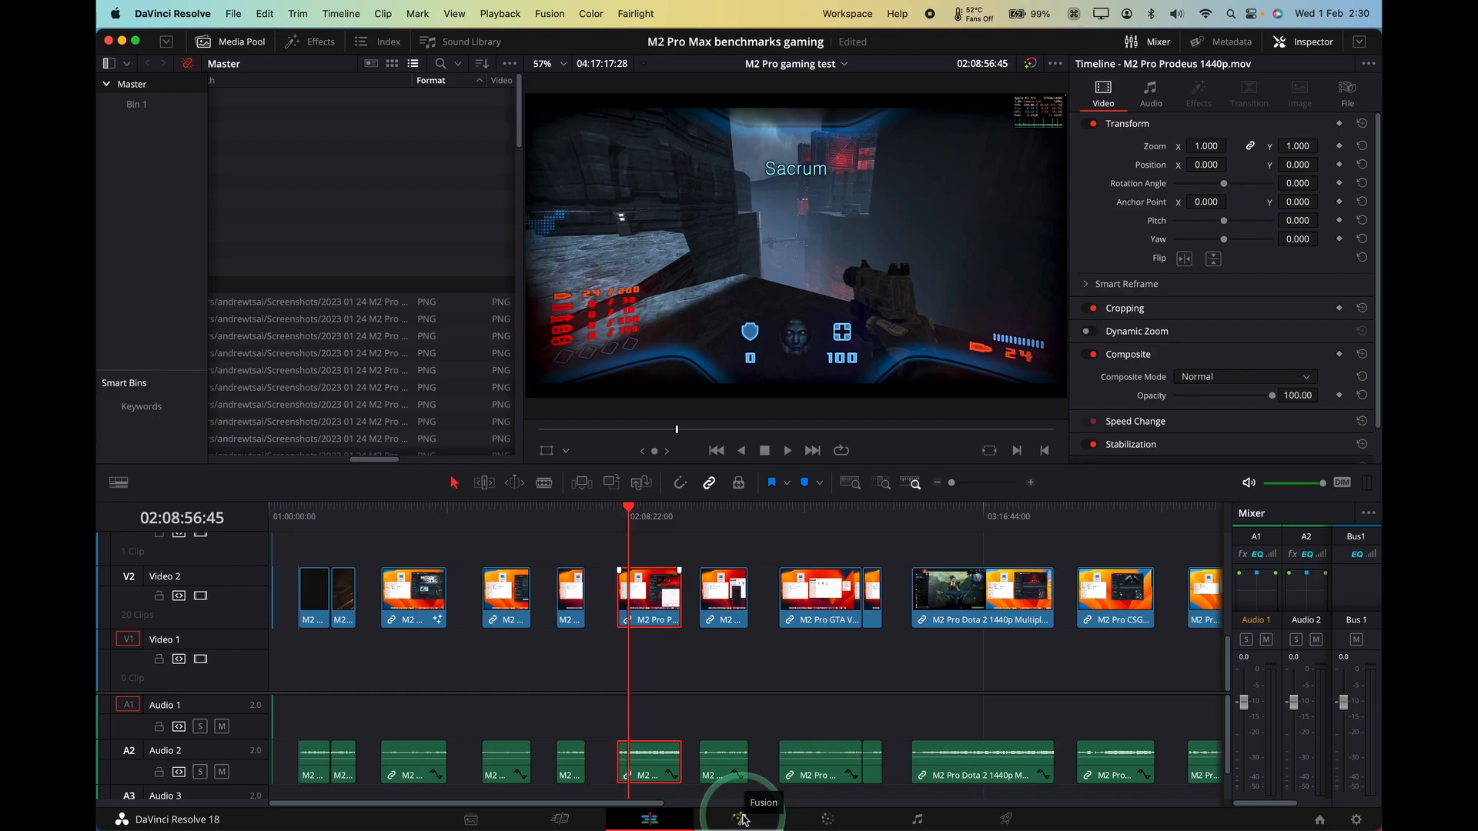
click(739, 818)
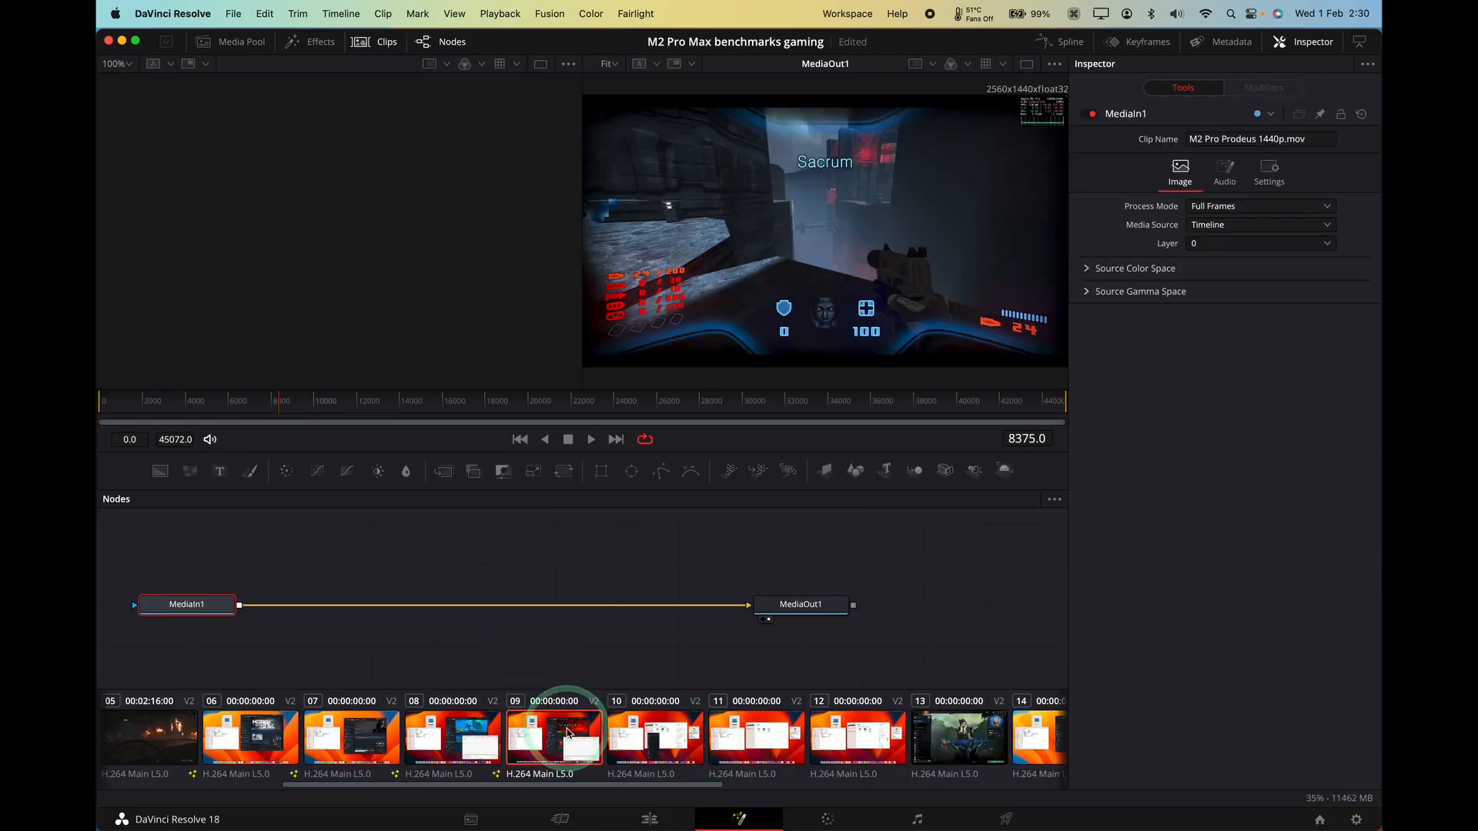
mouse_move(393, 748)
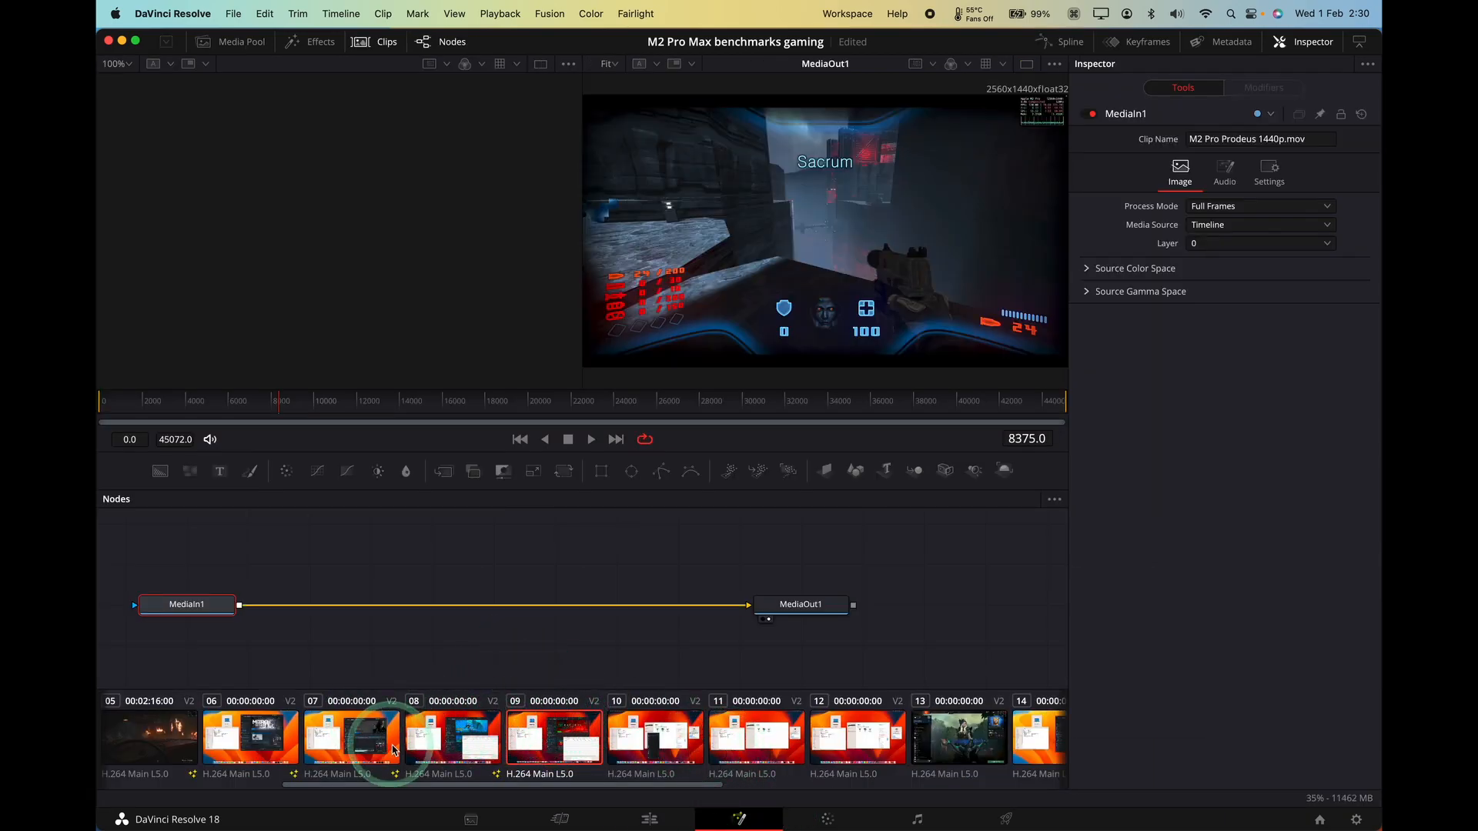
right_click(389, 744)
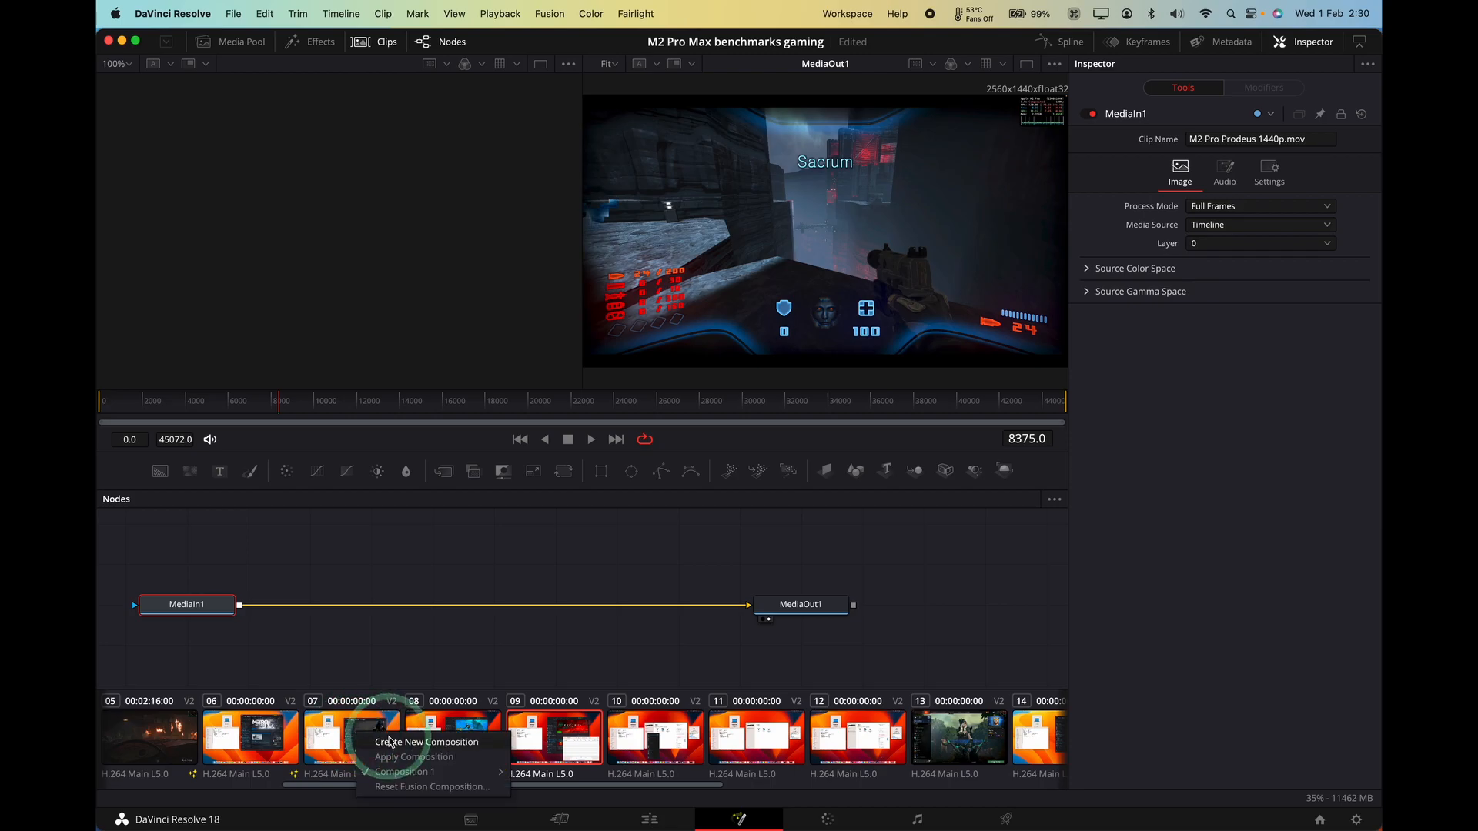
click(413, 757)
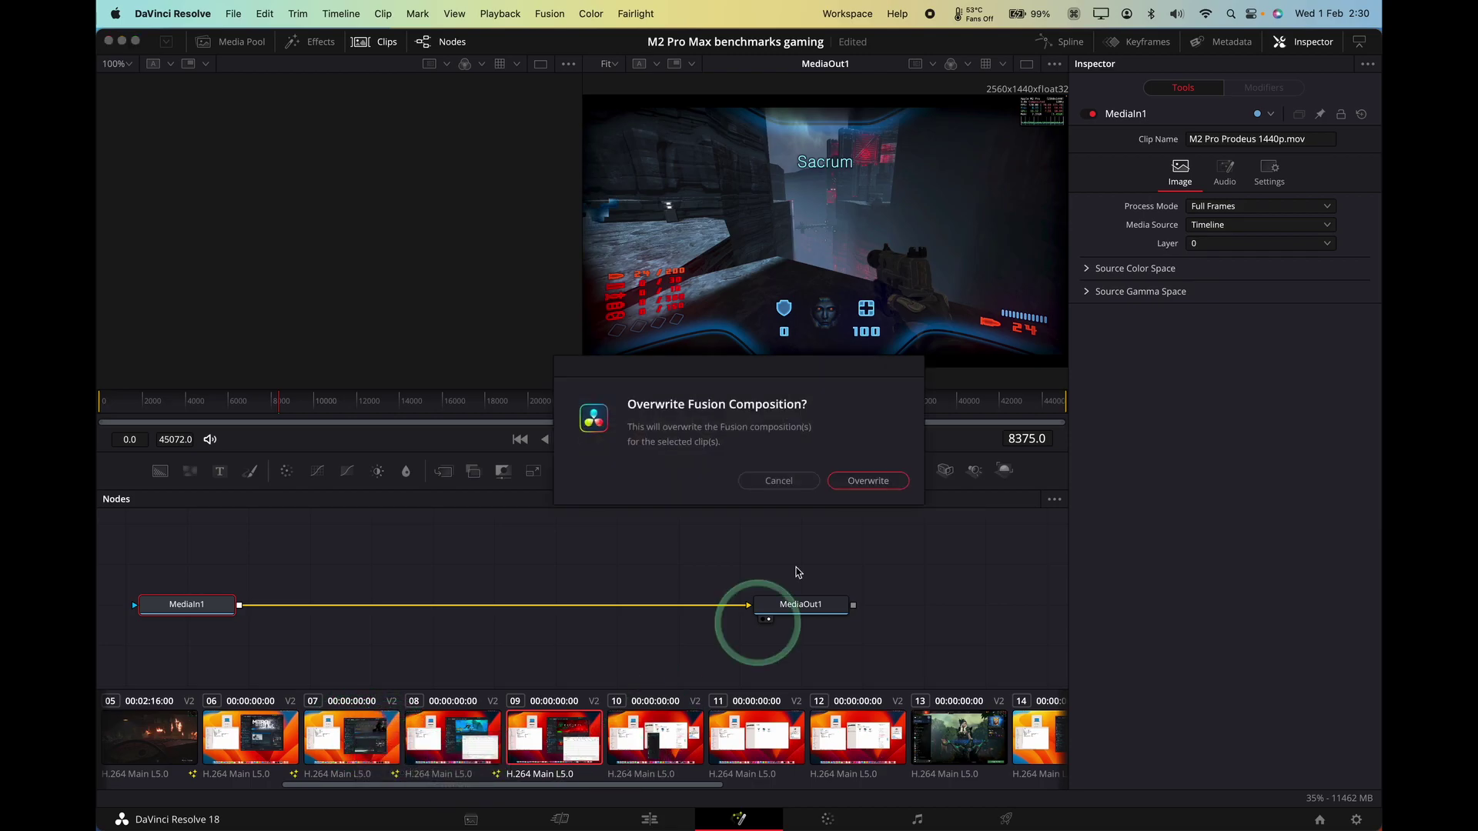
click(867, 481)
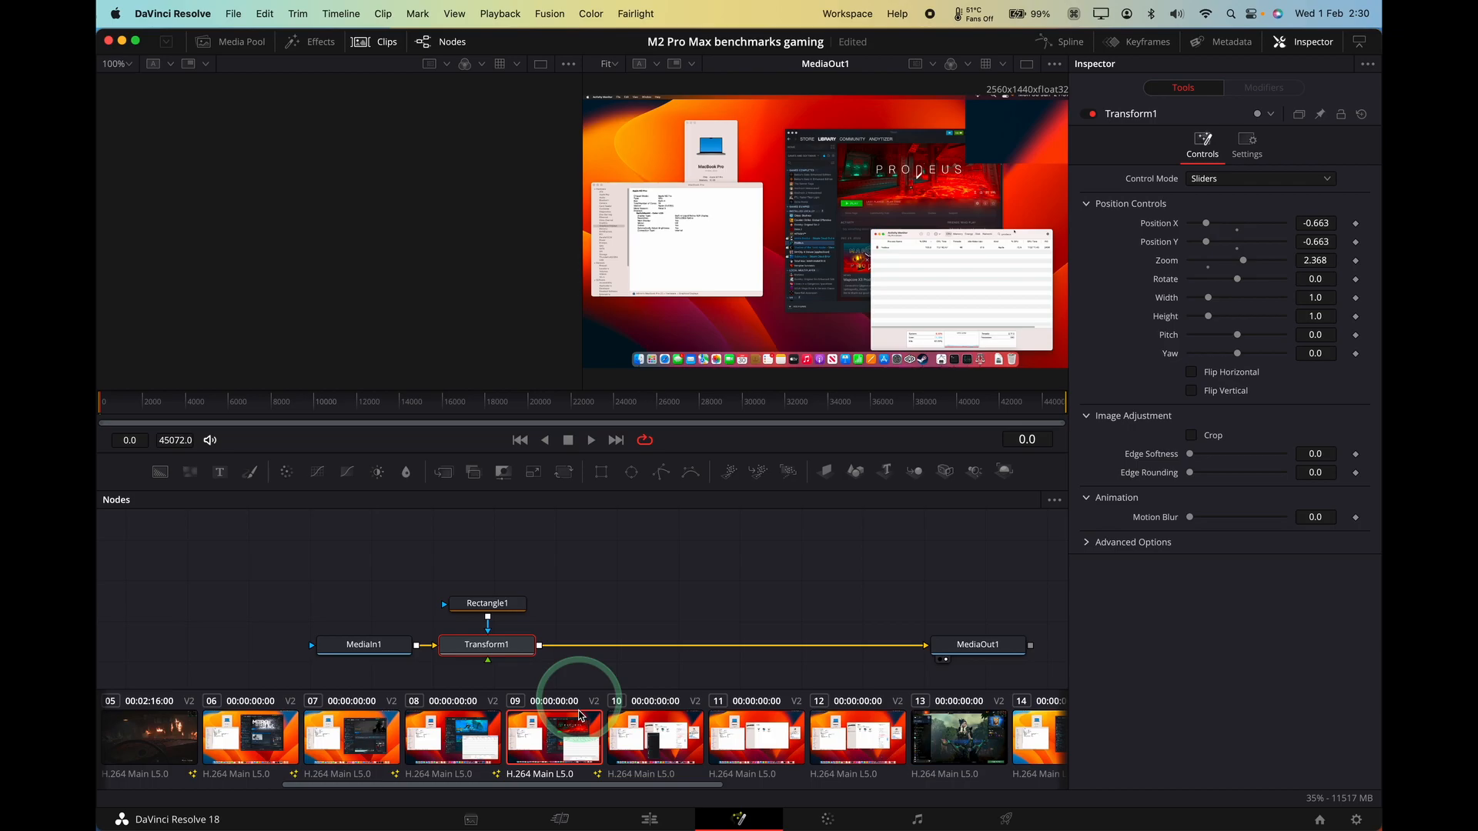
click(486, 604)
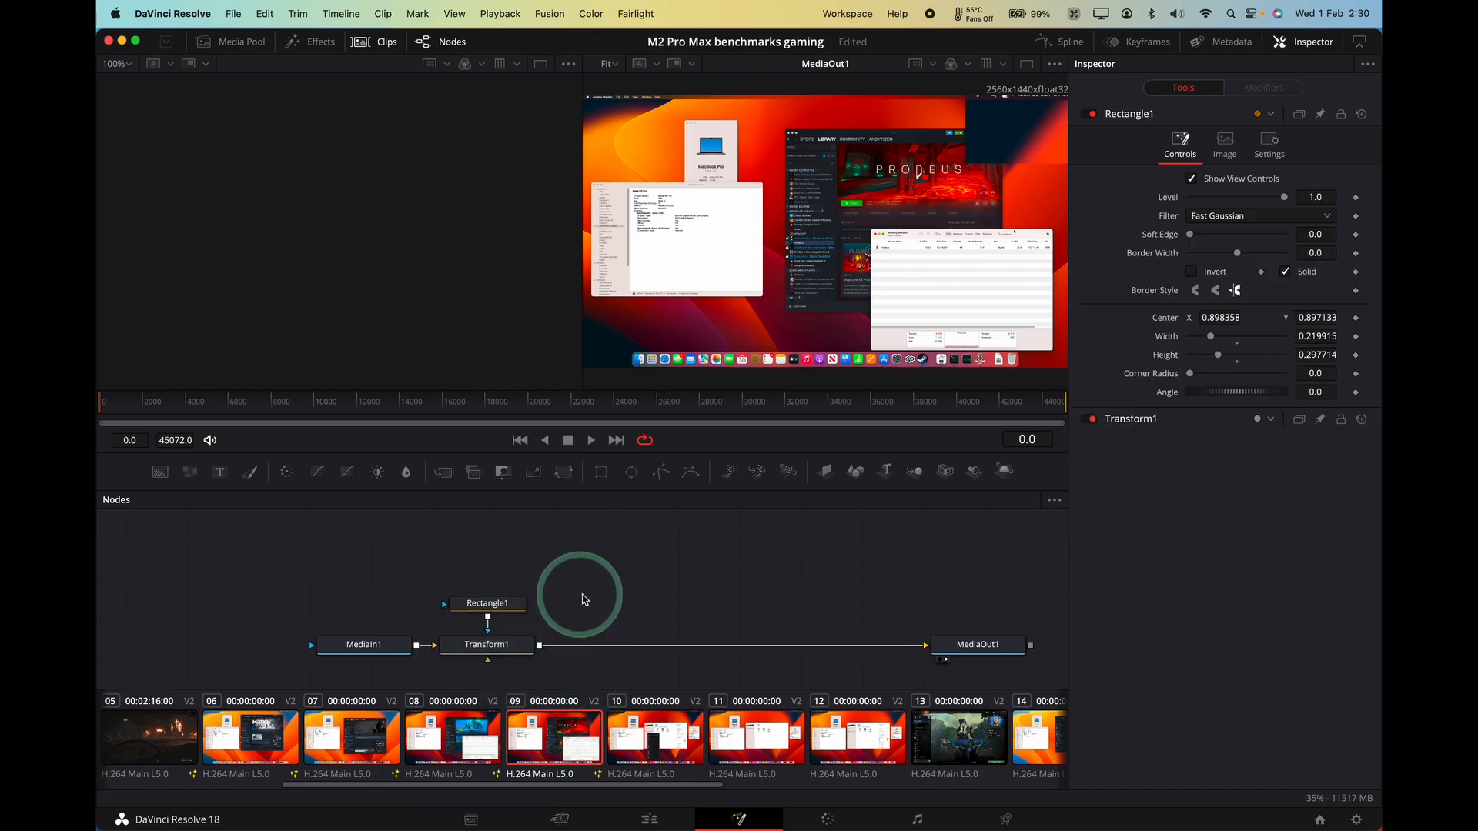
click(648, 819)
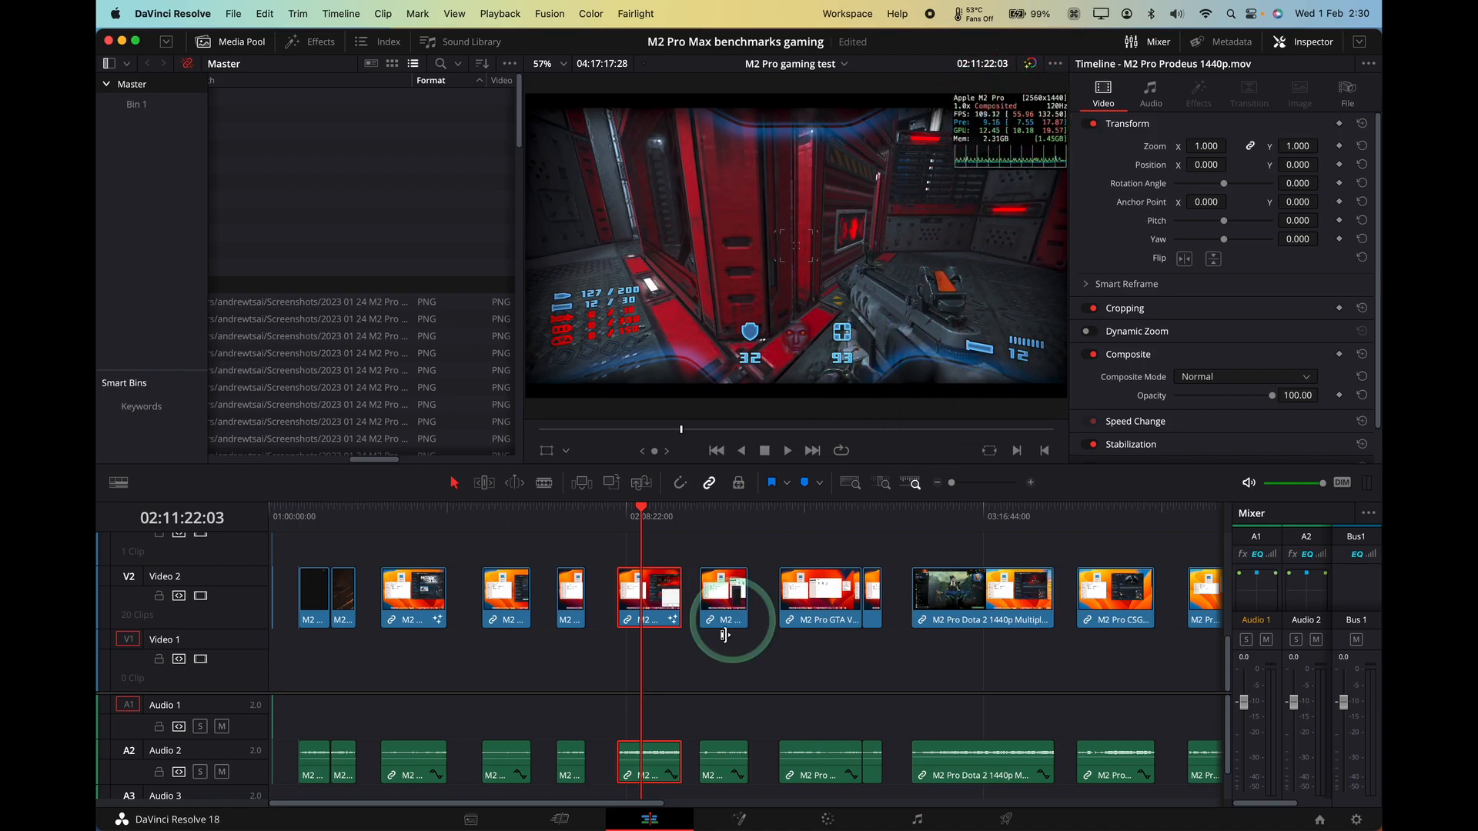
Apply Prodeus's composition to clips 10–13, overwriting their existing compositions.
click(739, 819)
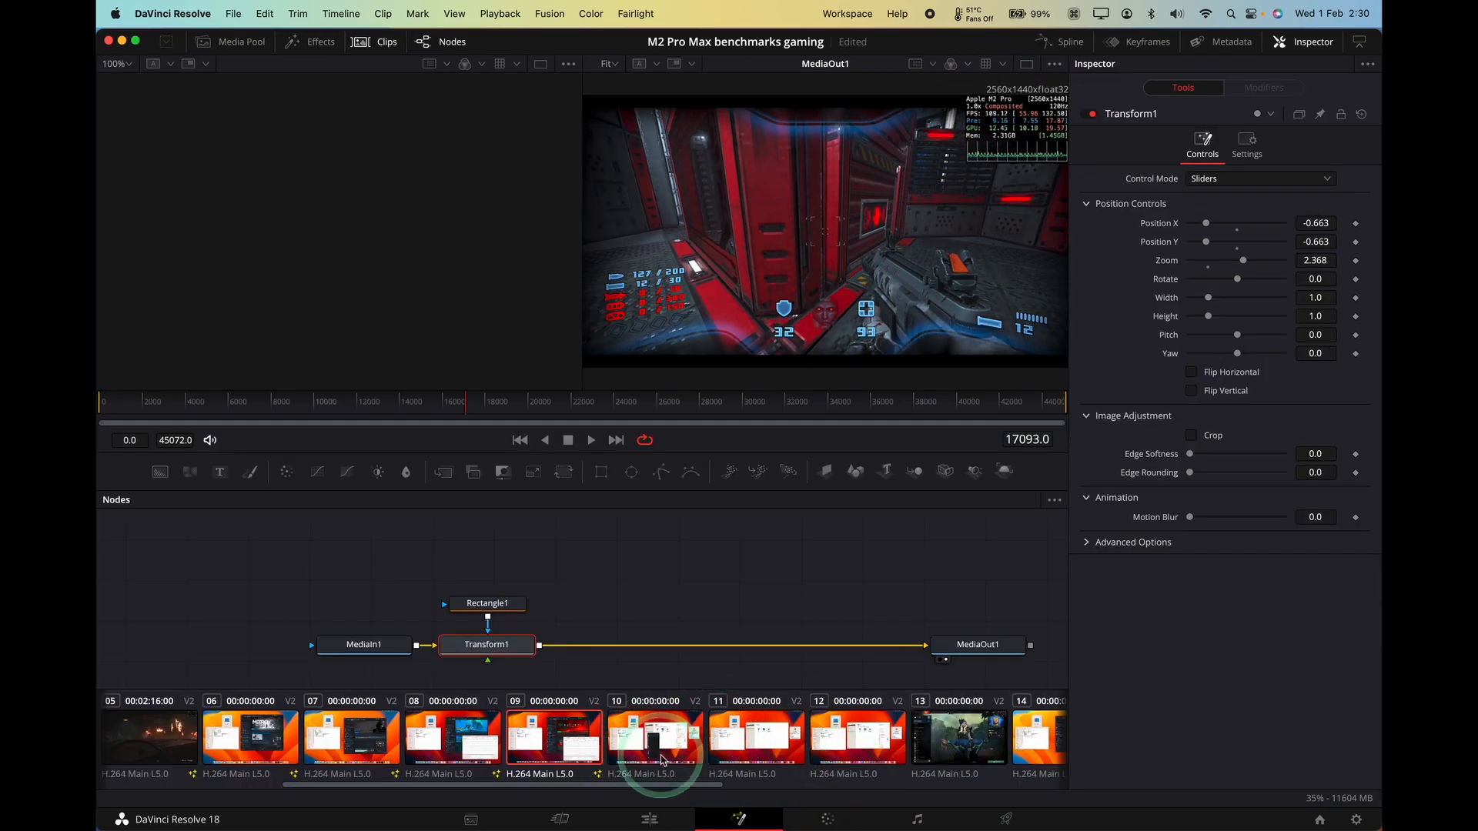
click(654, 738)
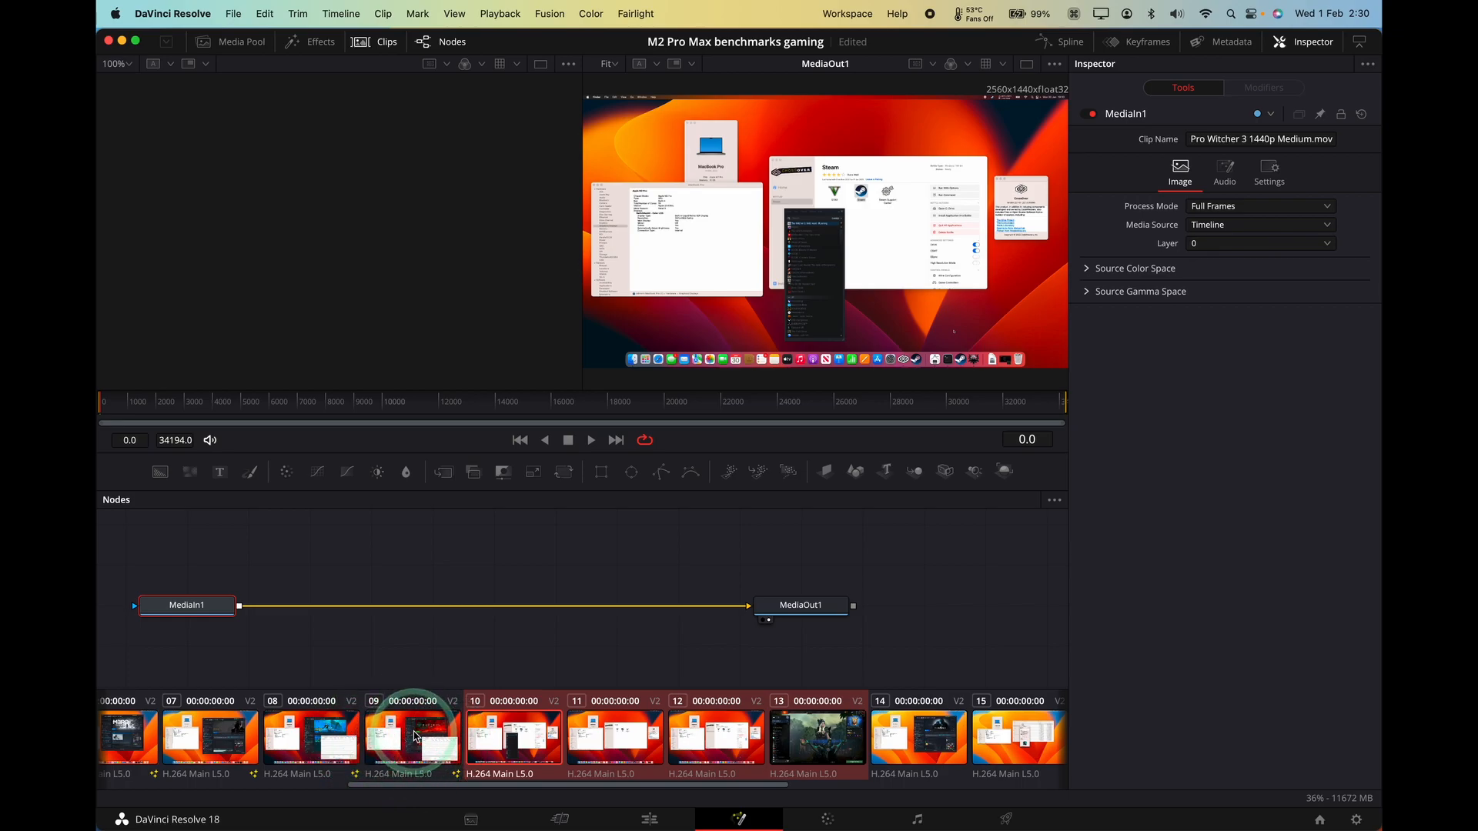
right_click(412, 735)
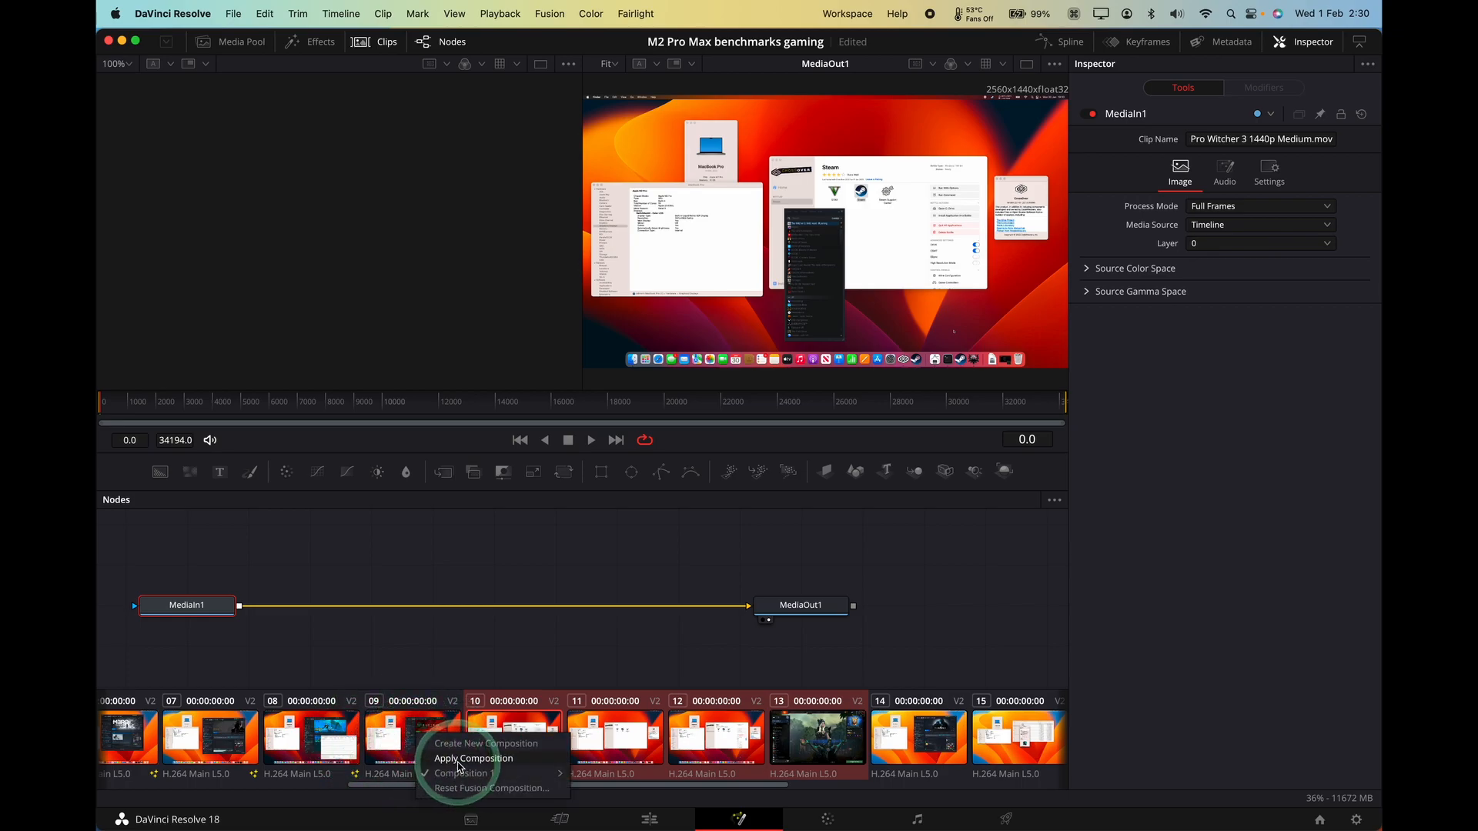
click(474, 758)
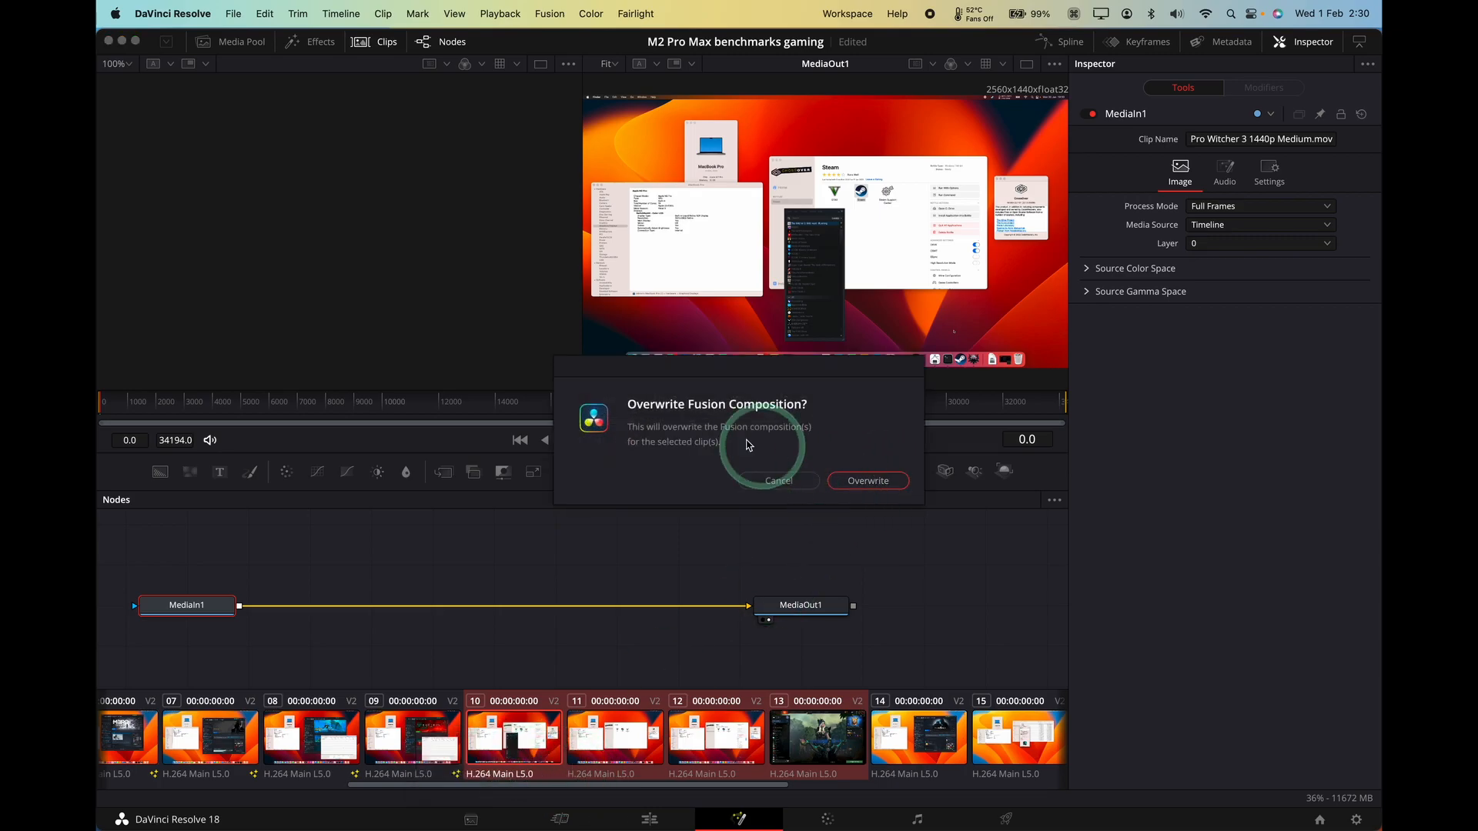
click(866, 481)
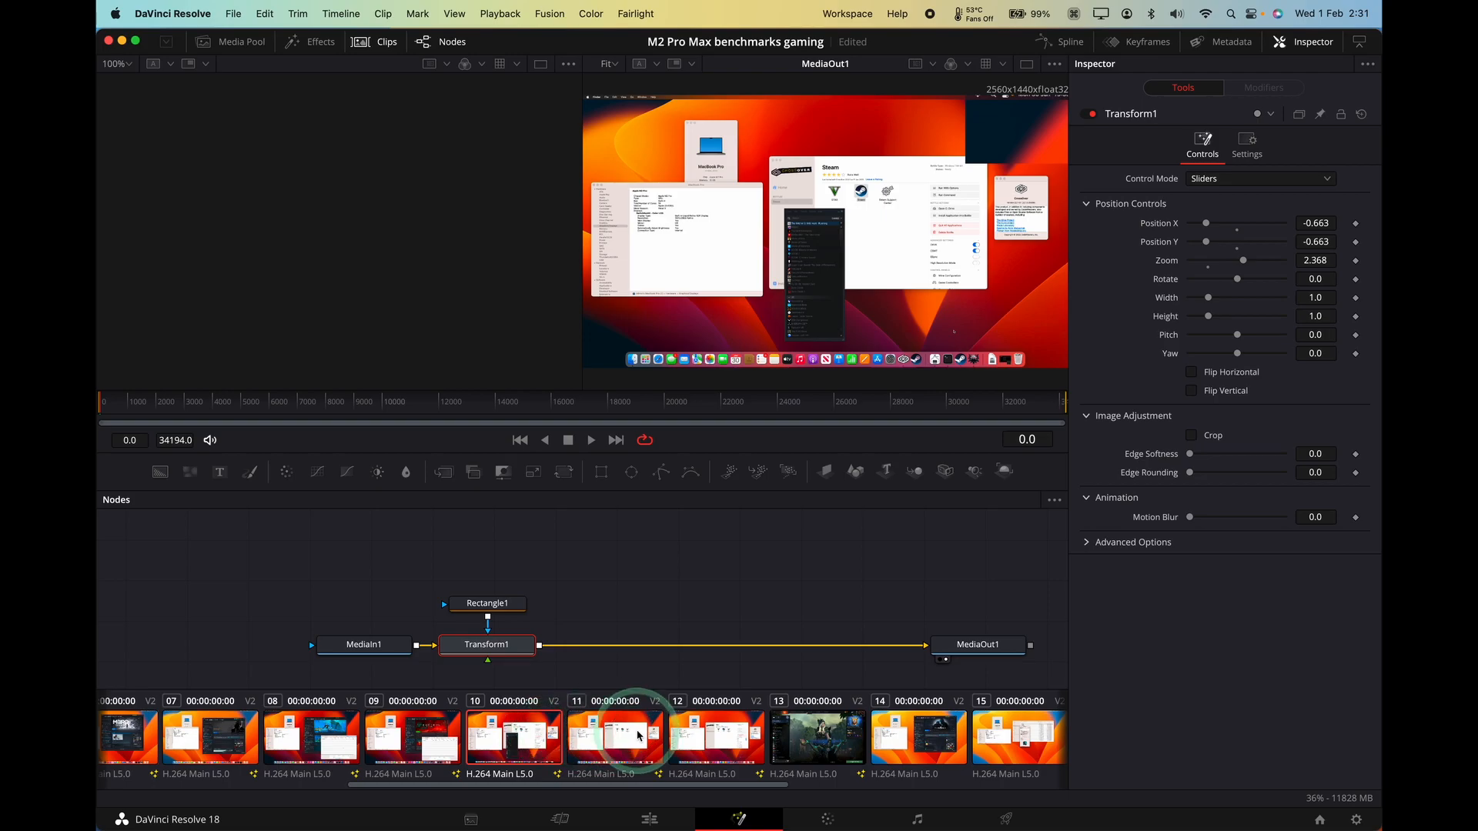
Confirm the Witcher 3 and Dota 2 clips received the nodes, then return to Edit.
click(816, 736)
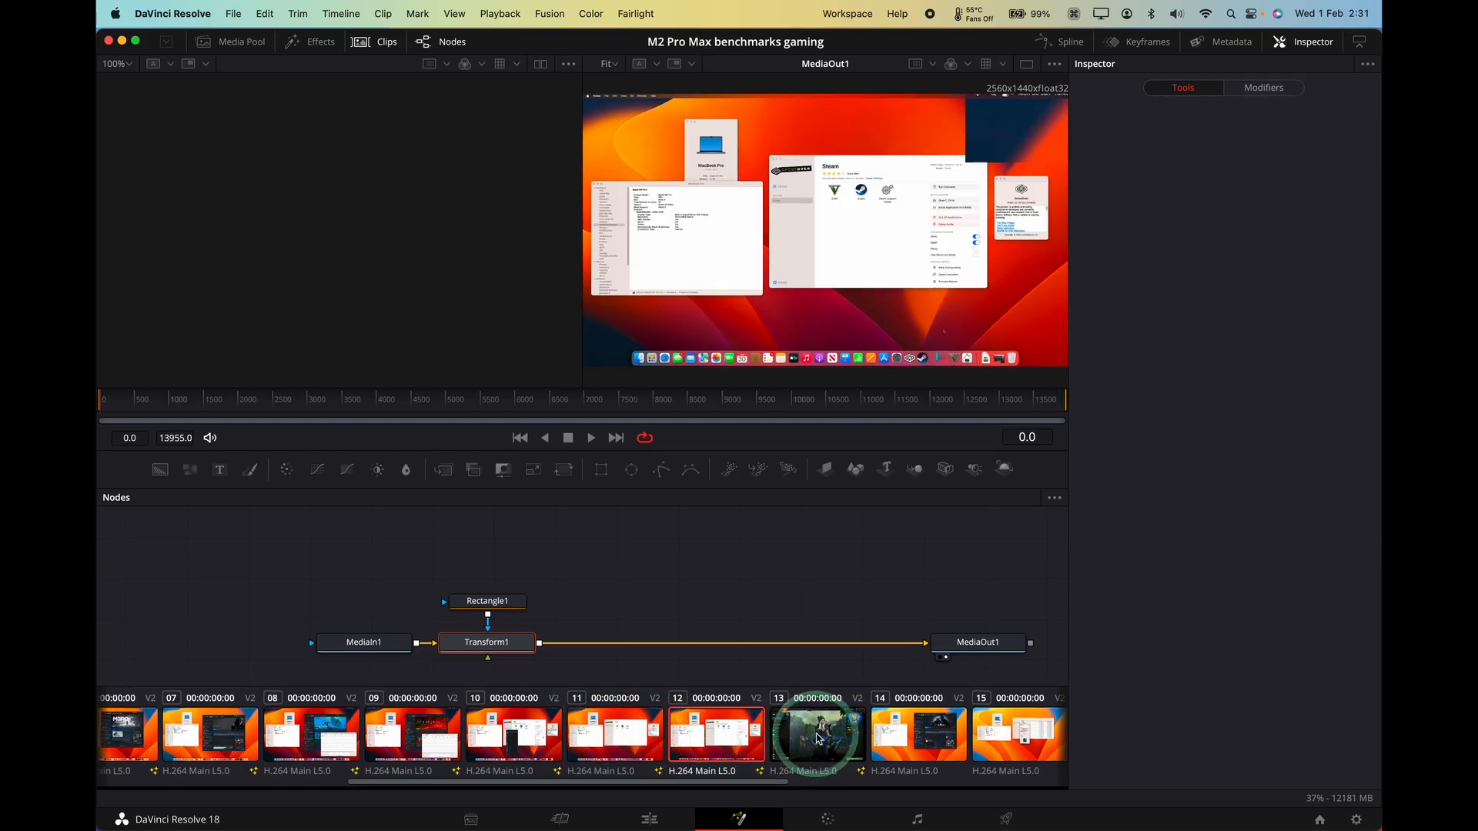
click(648, 819)
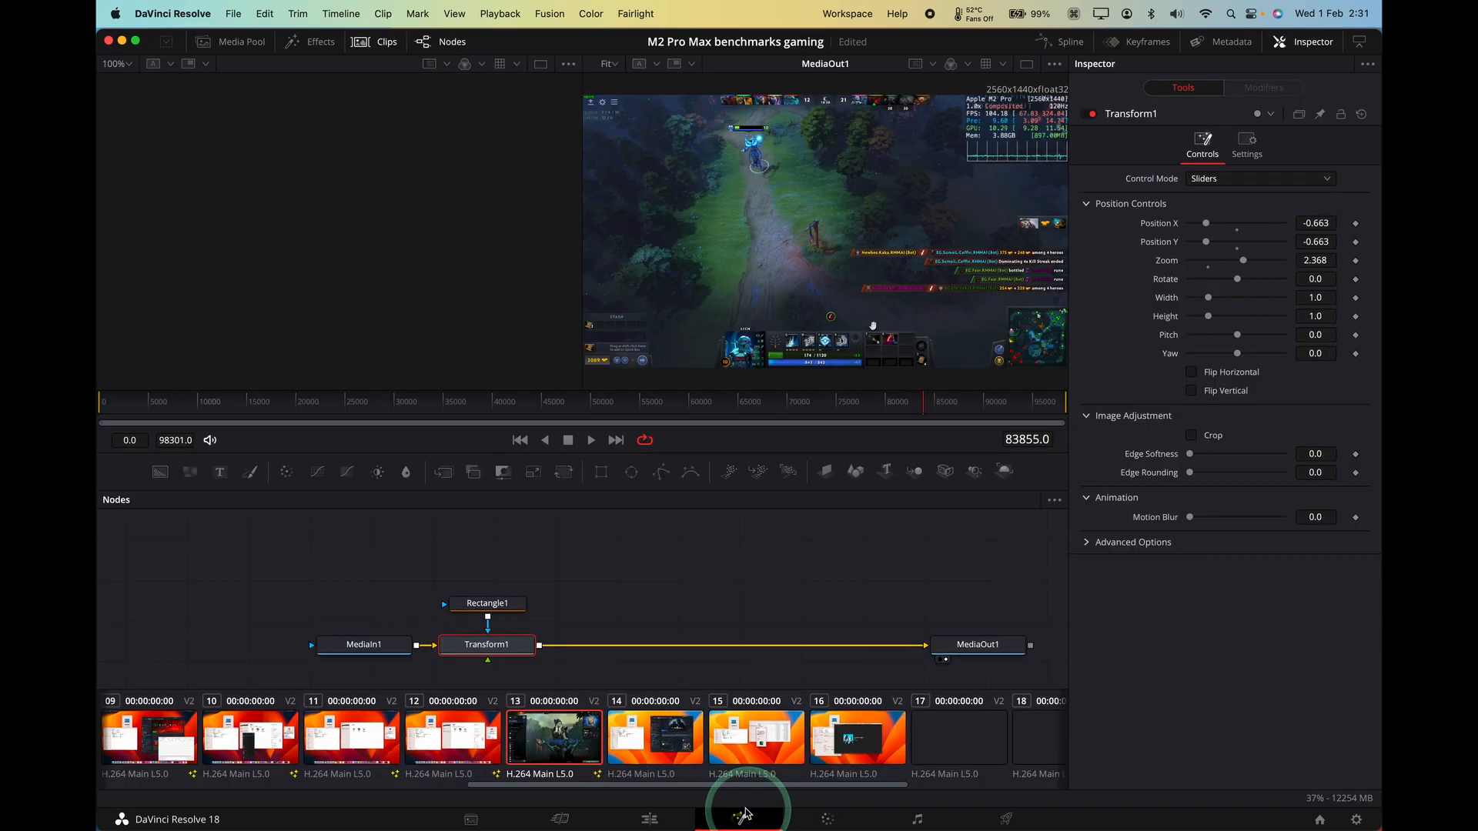
scroll(right, 3)
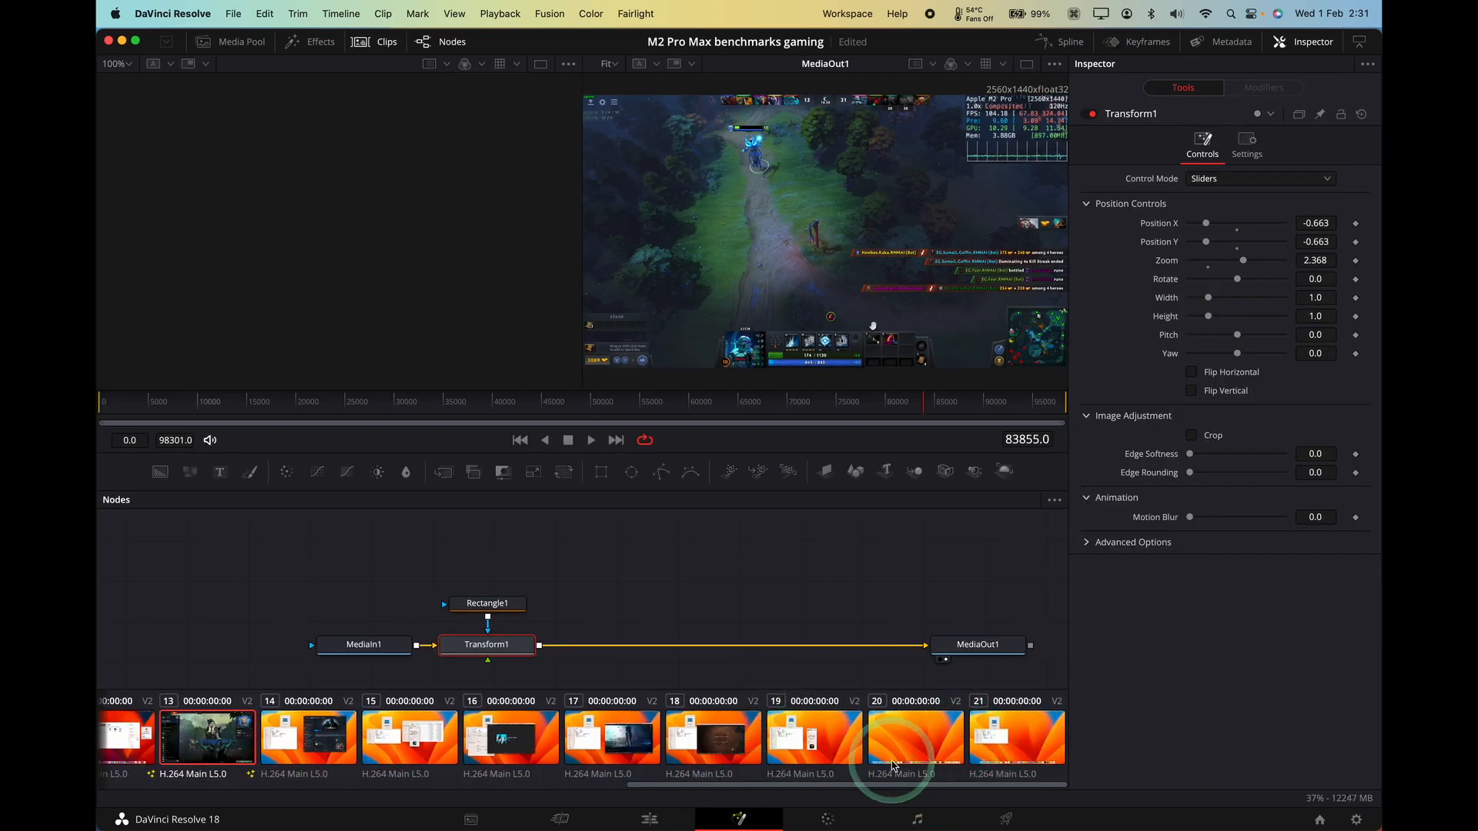
click(648, 819)
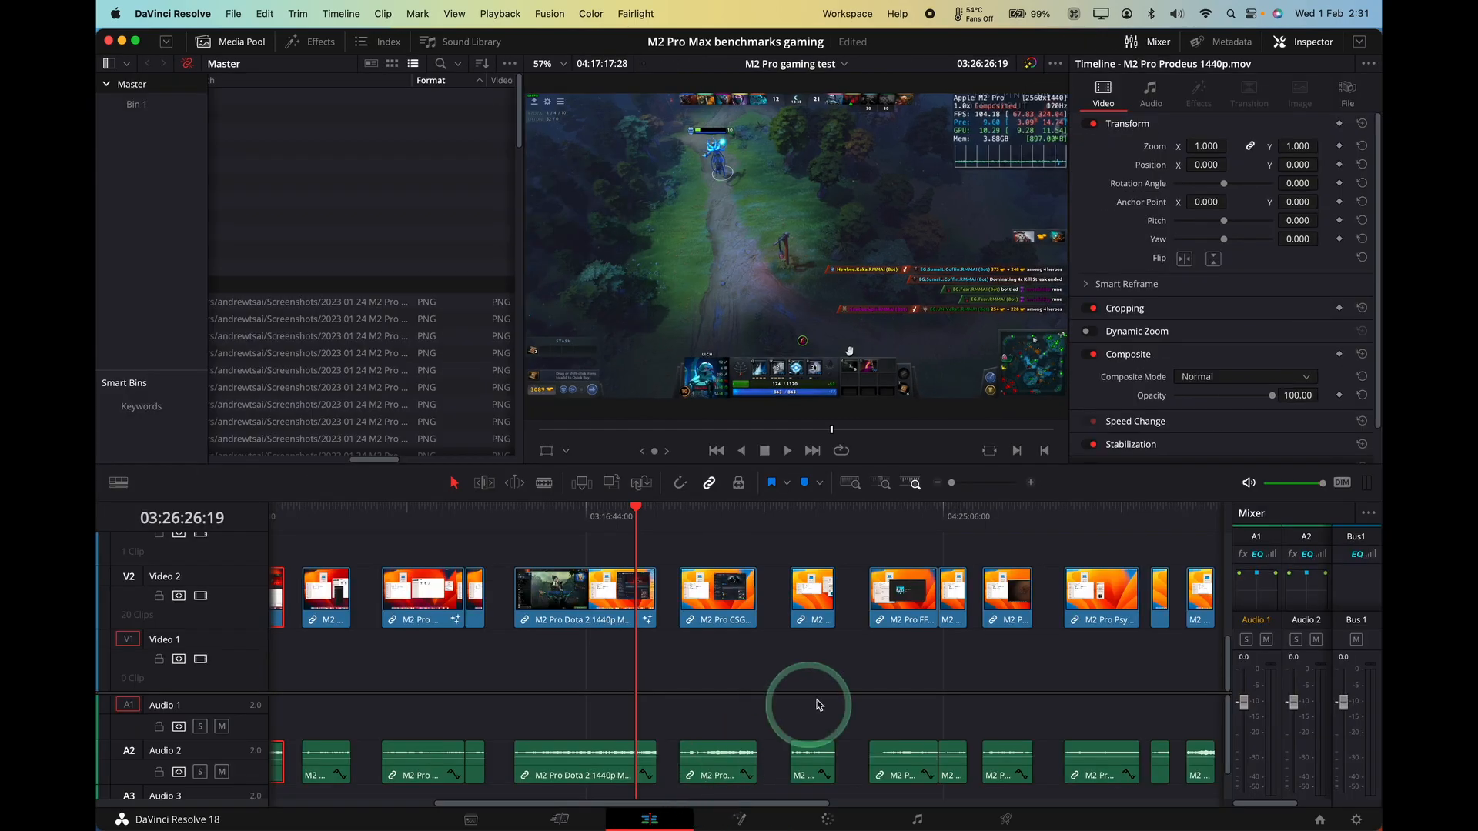